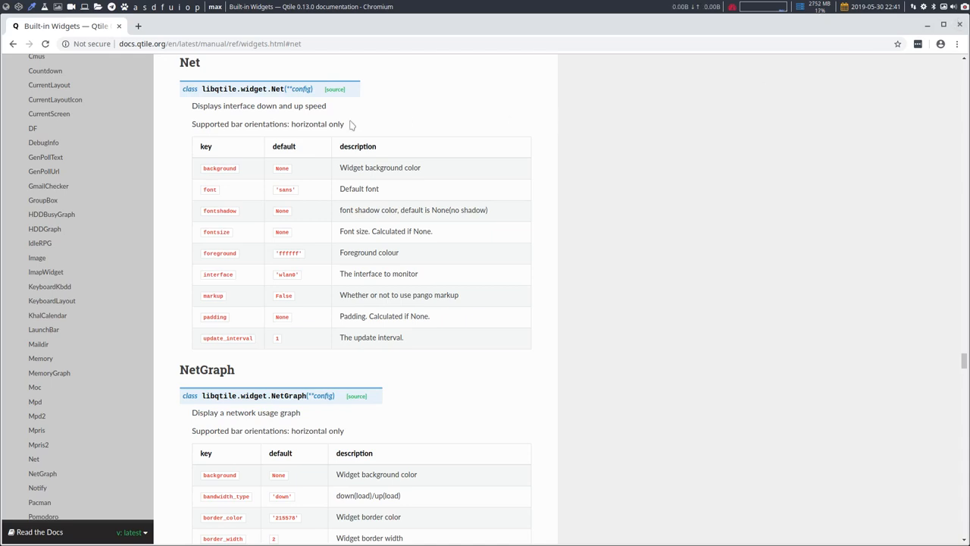
pyautogui.moveTo(351, 126)
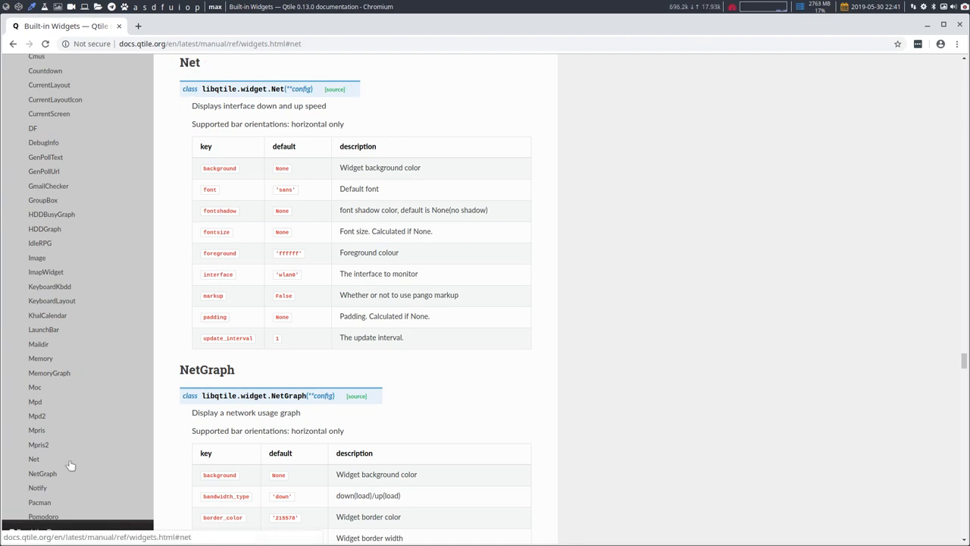
# - Scroll the Built-in Widgets page past Net down to the NetGraph options table
pyautogui.scroll(-3)
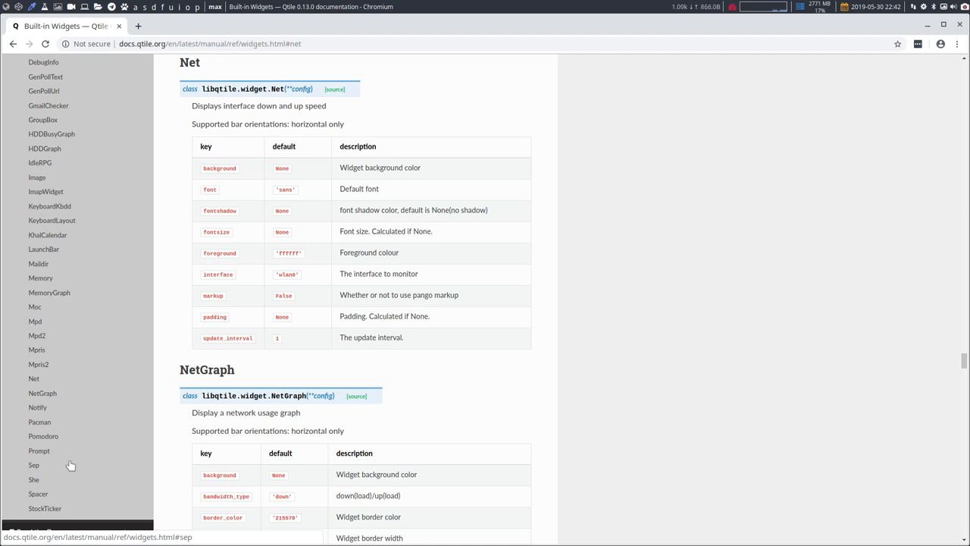
pyautogui.scroll(-3)
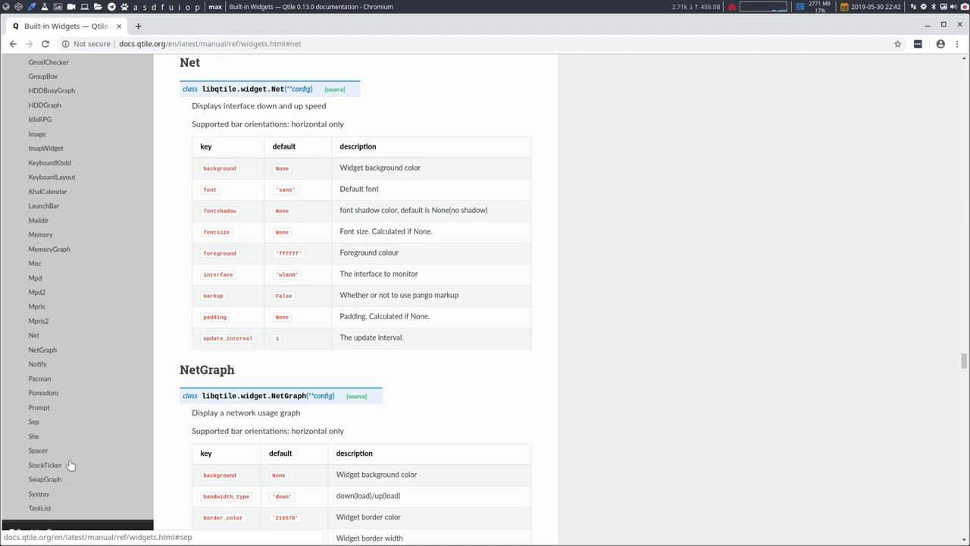
pyautogui.scroll(3)
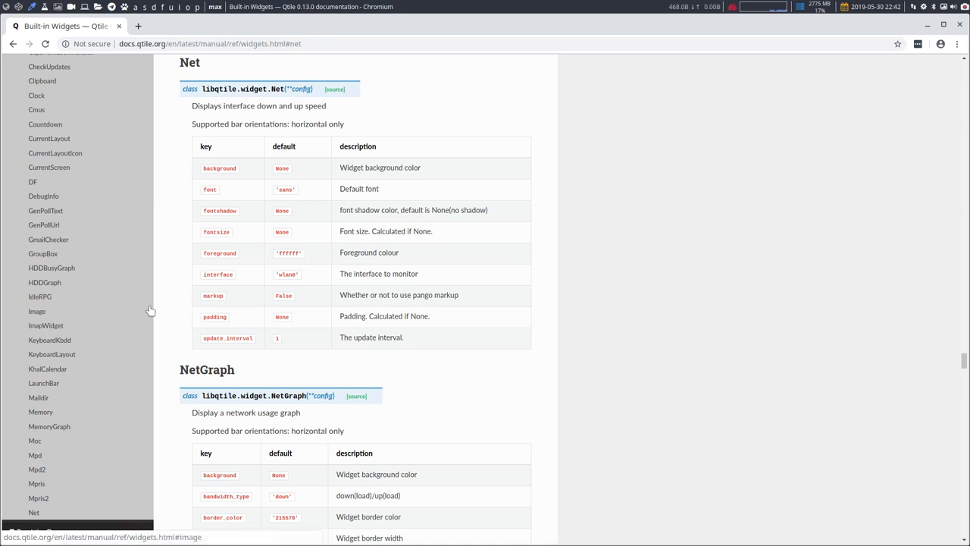
pyautogui.scroll(-3)
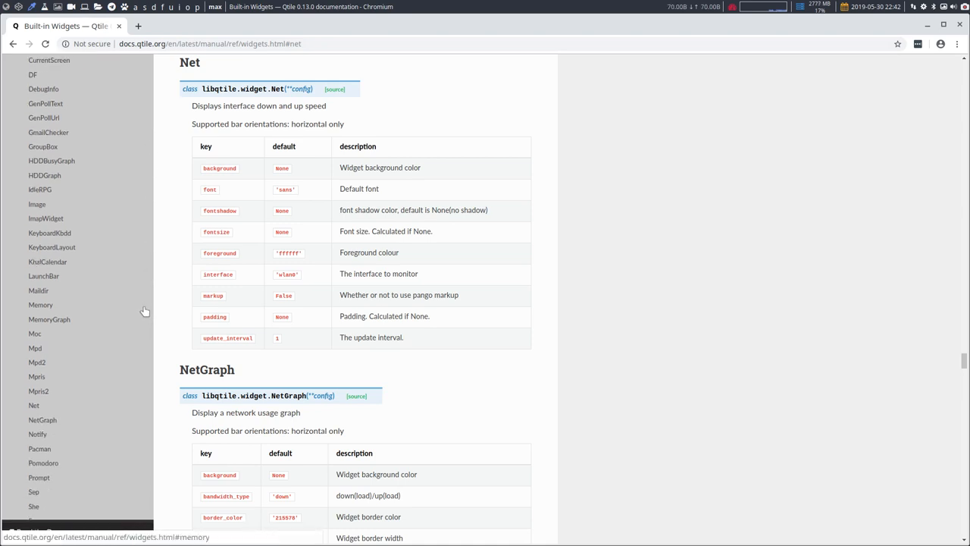
pyautogui.moveTo(33, 406)
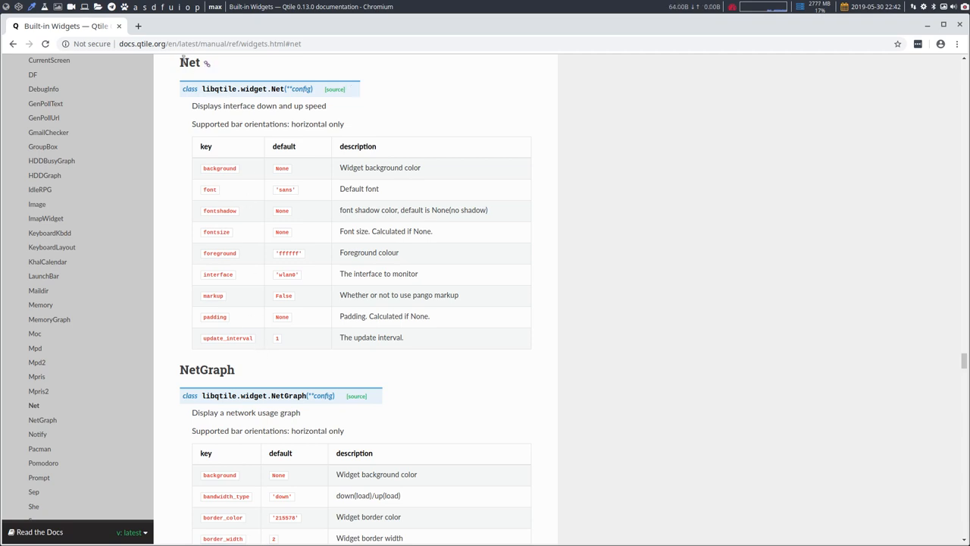
pyautogui.moveTo(573, 37)
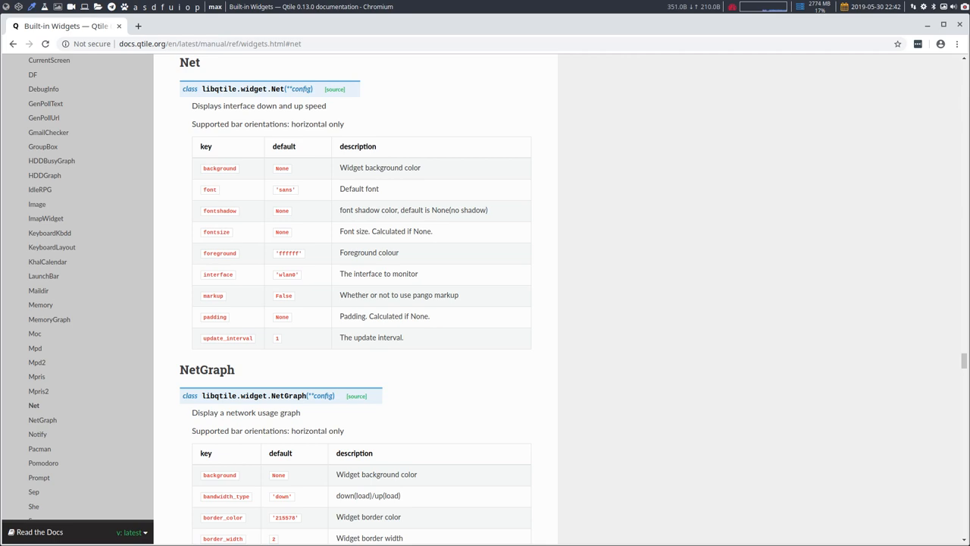
pyautogui.scroll(-3)
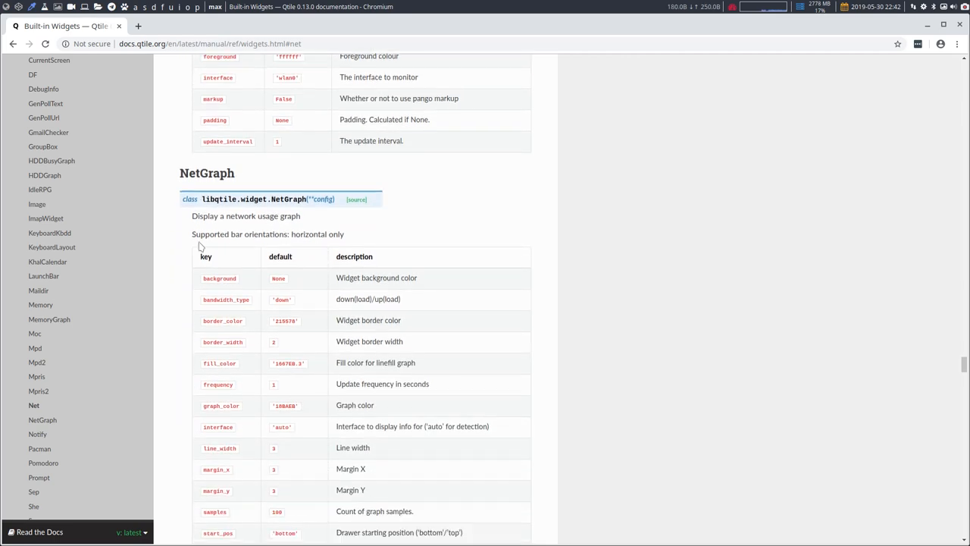
pyautogui.scroll(-3)
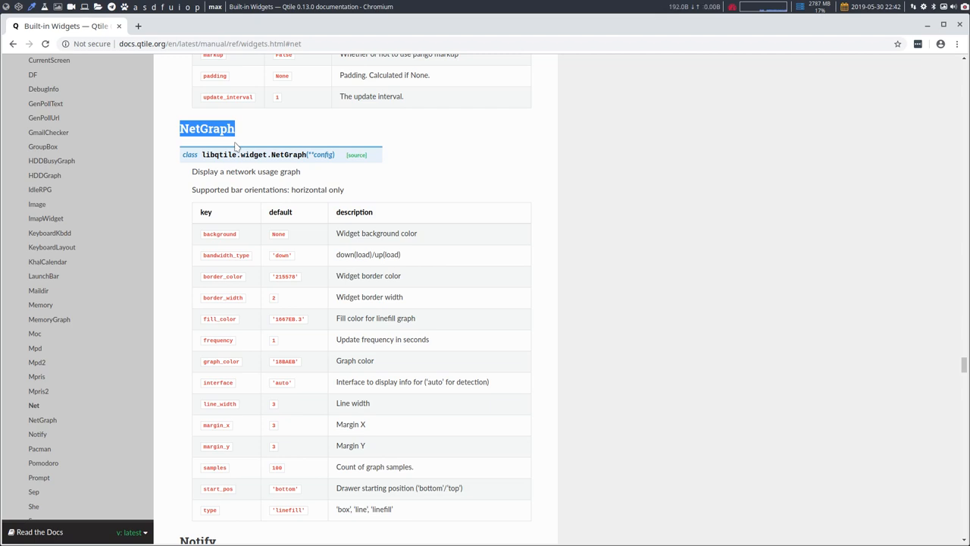
pyautogui.scroll(-3)
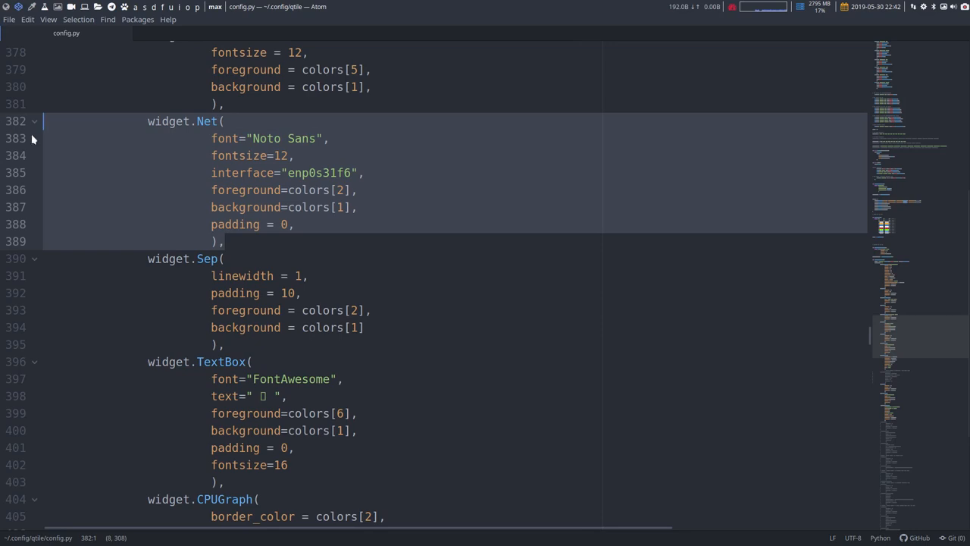
# - Duplicate the widget.Net block below itself and rename the copy to widget.NetGraph
pyautogui.press('enter')
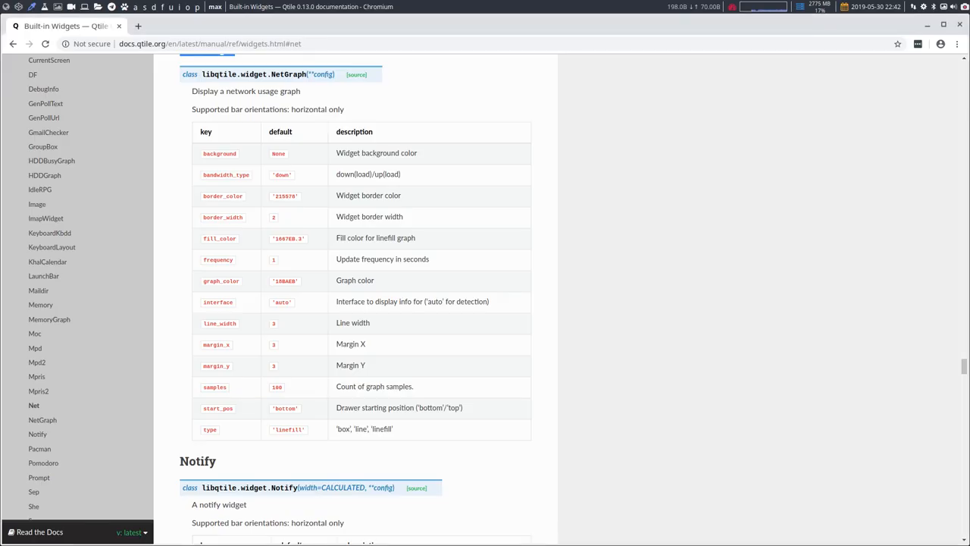
pyautogui.scroll(3)
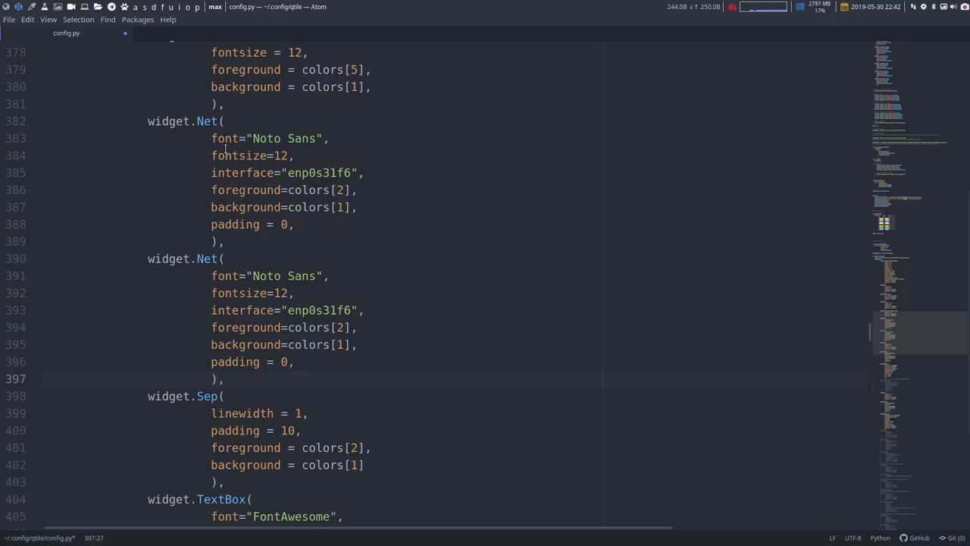
pyautogui.write('Graph')
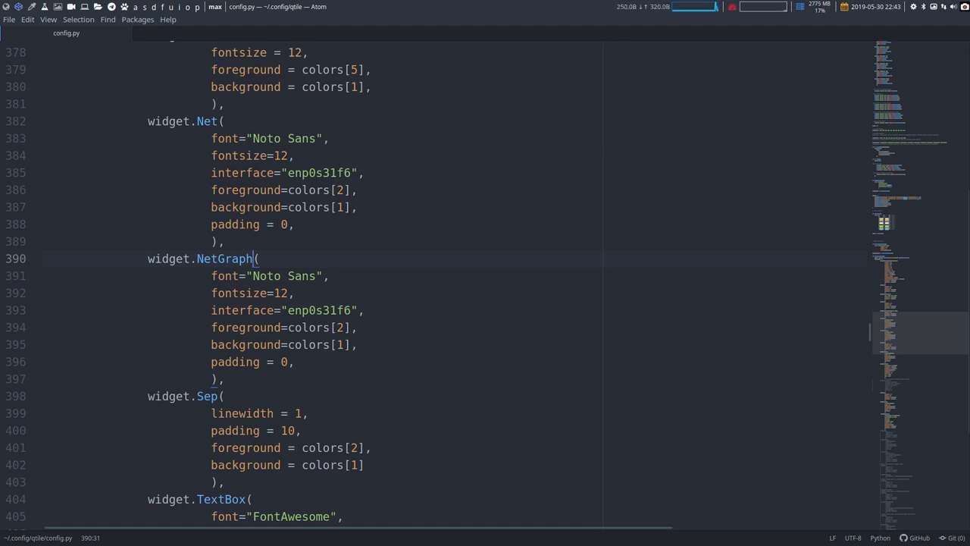
pyautogui.moveTo(532, 258)
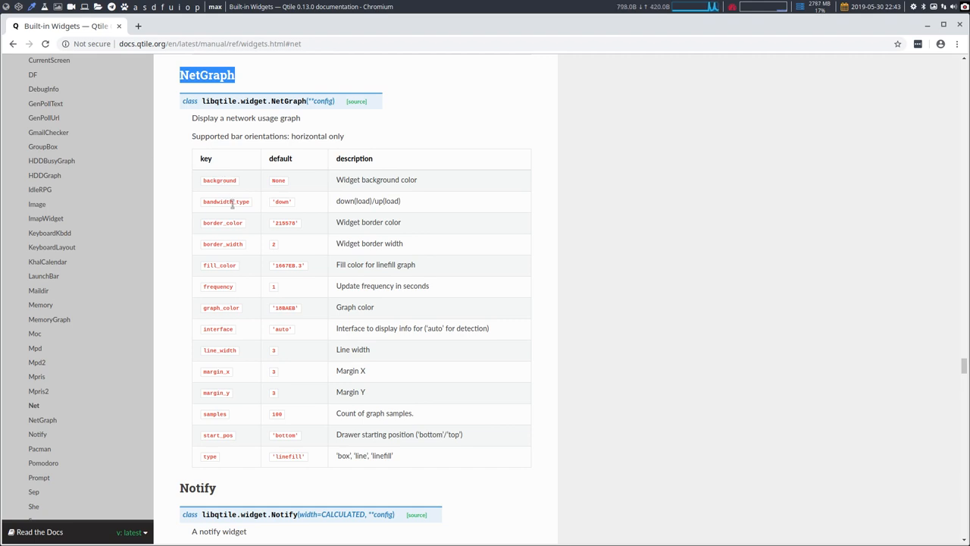
pyautogui.moveTo(358, 201)
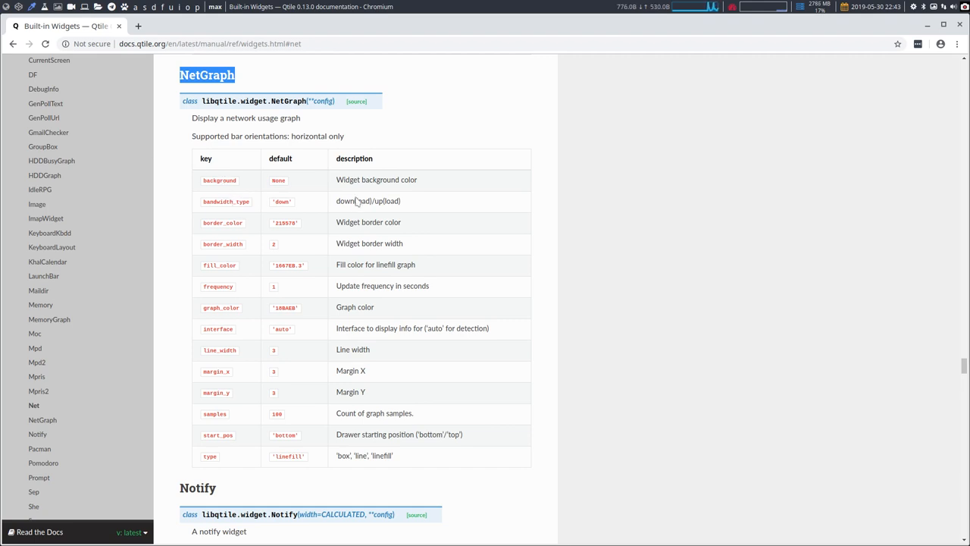
pyautogui.moveTo(386, 221)
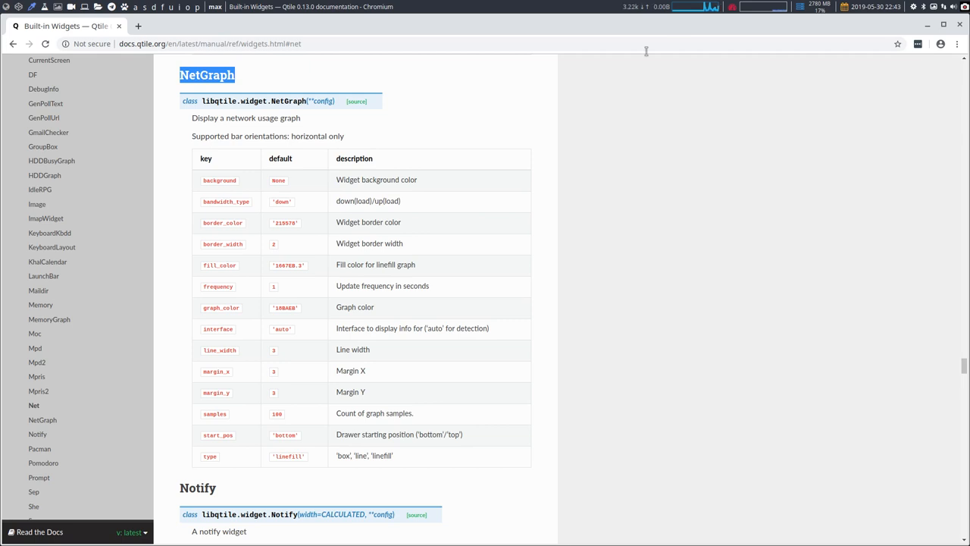
pyautogui.moveTo(250, 251)
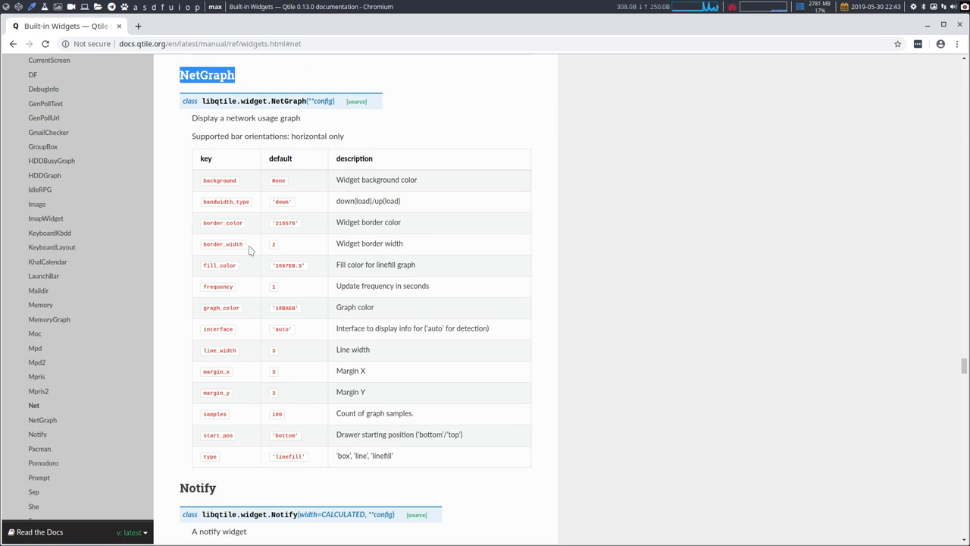
pyautogui.moveTo(250, 250)
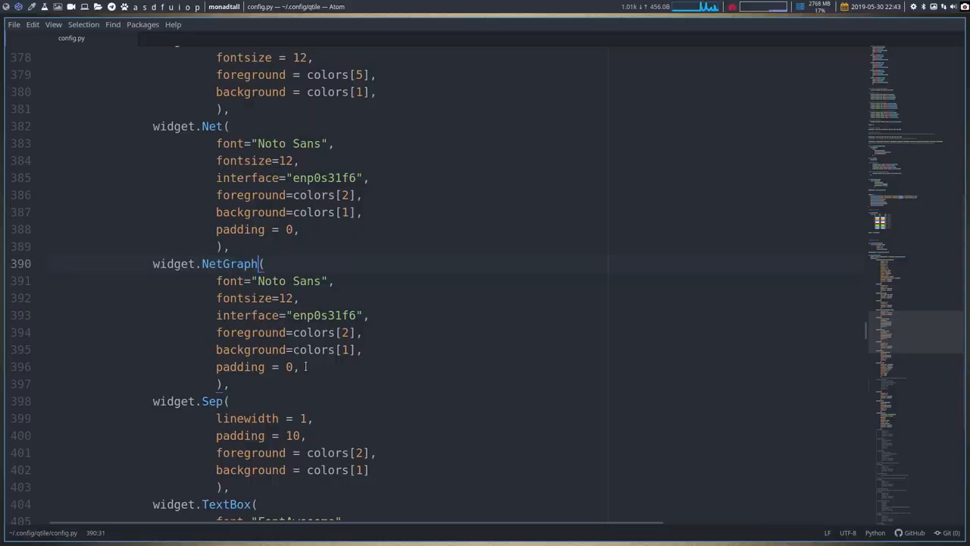
# - Add a border_width = 0 line inside the NetGraph widget
pyautogui.write('border')
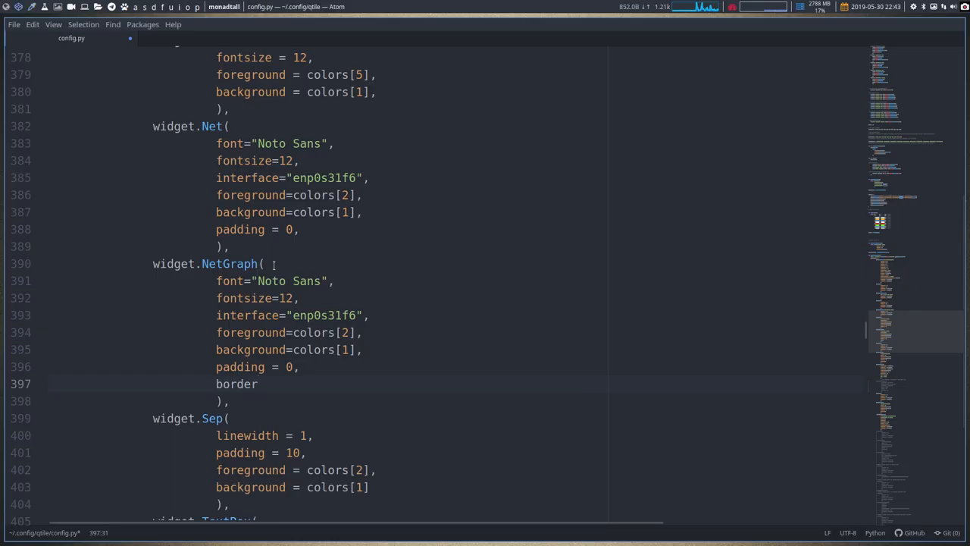
pyautogui.write('-')
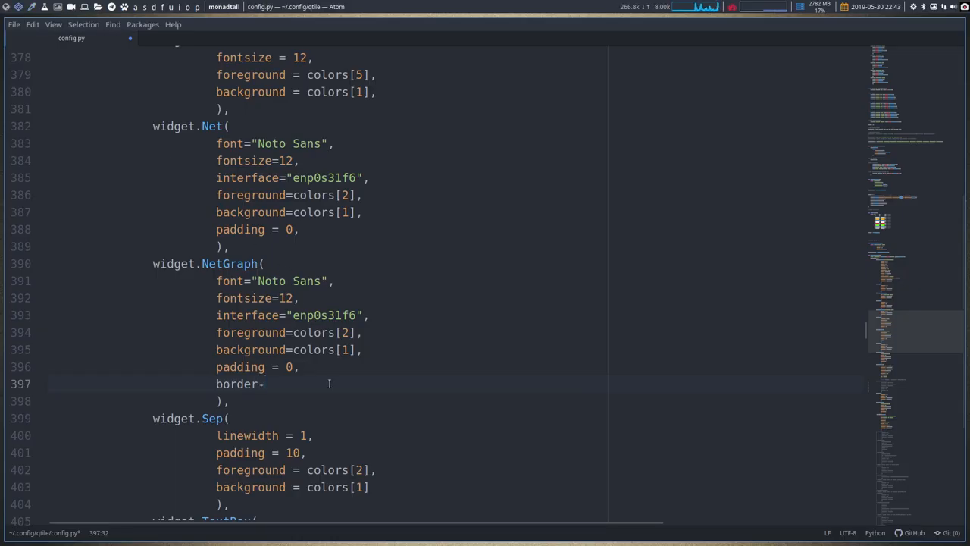
pyautogui.write('_width')
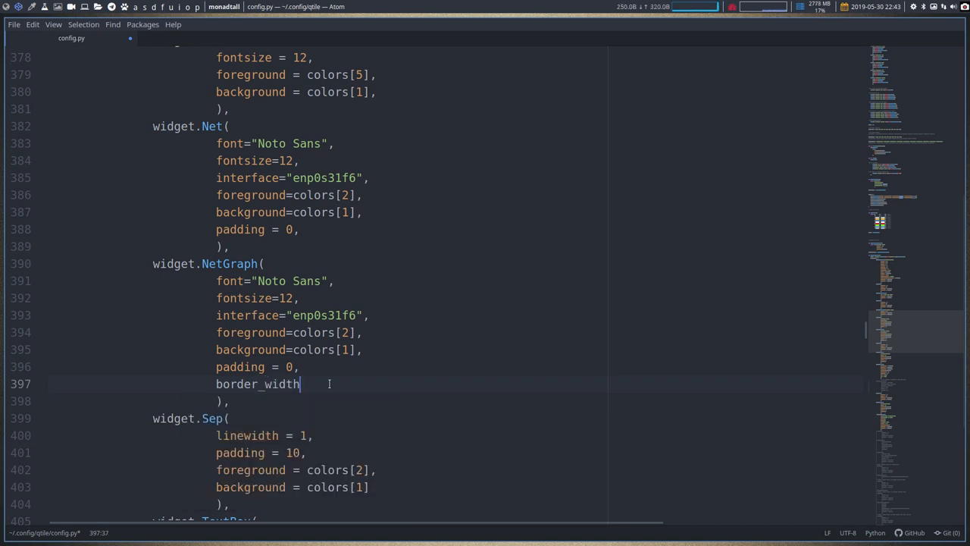
pyautogui.write('=')
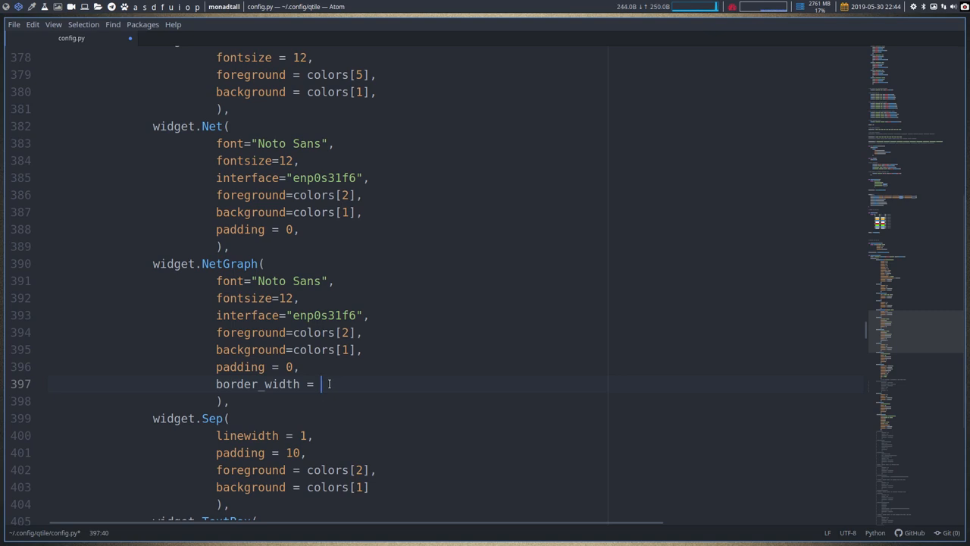
pyautogui.write('0,')
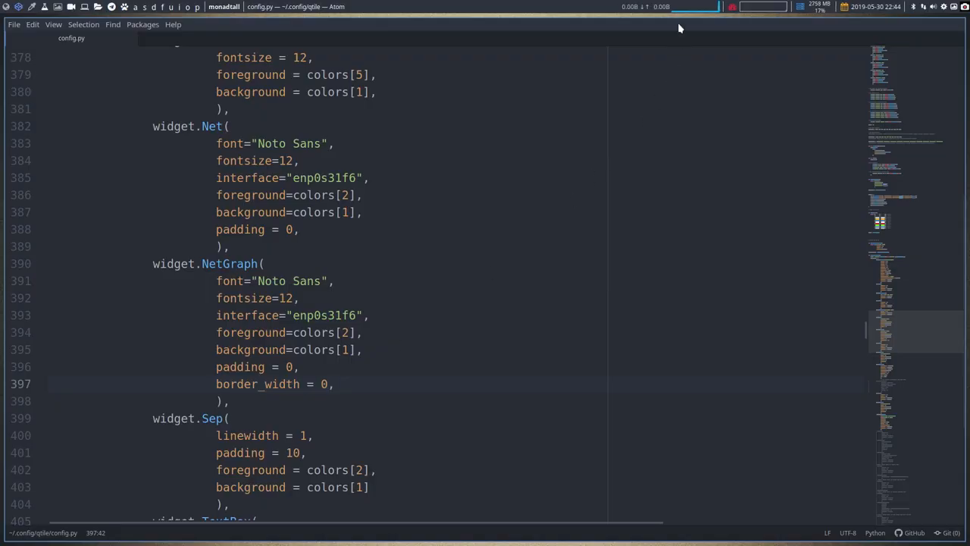
# - Change the NetGraph border_width value from 0 to 1
pyautogui.click(332, 384)
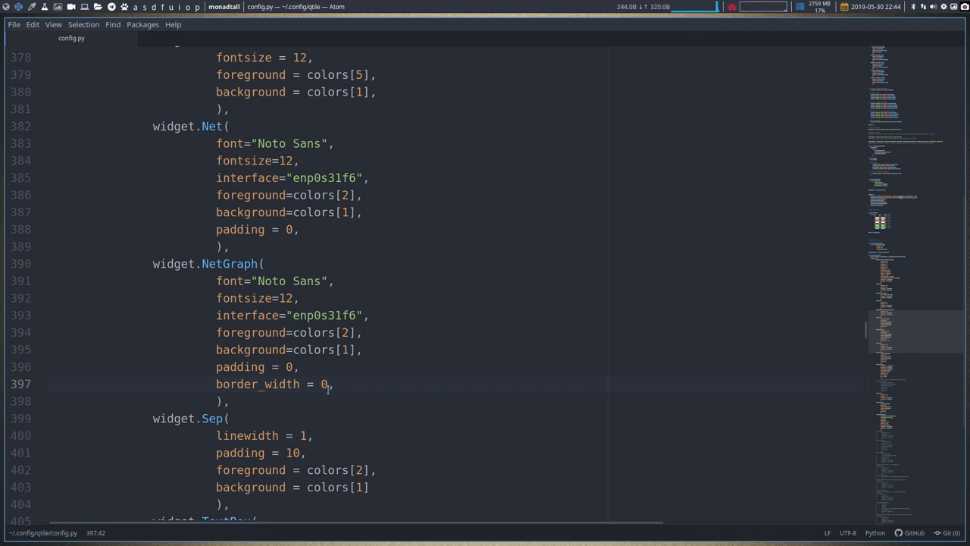
pyautogui.write('1')
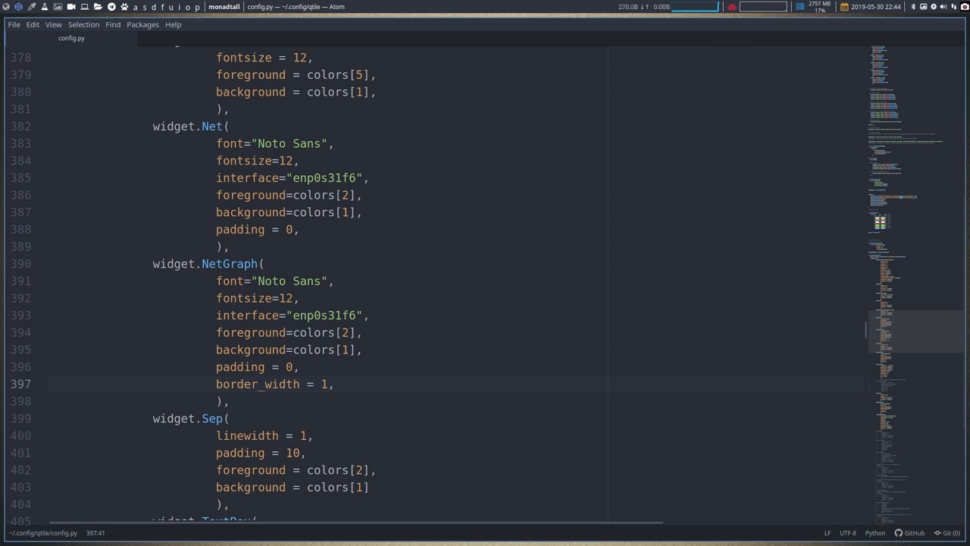
pyautogui.click(327, 384)
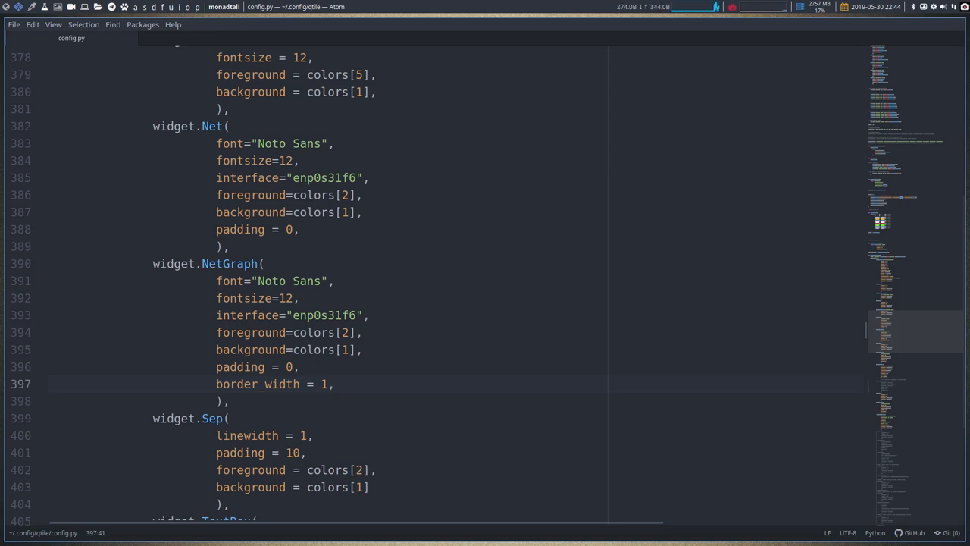
pyautogui.scroll(-3)
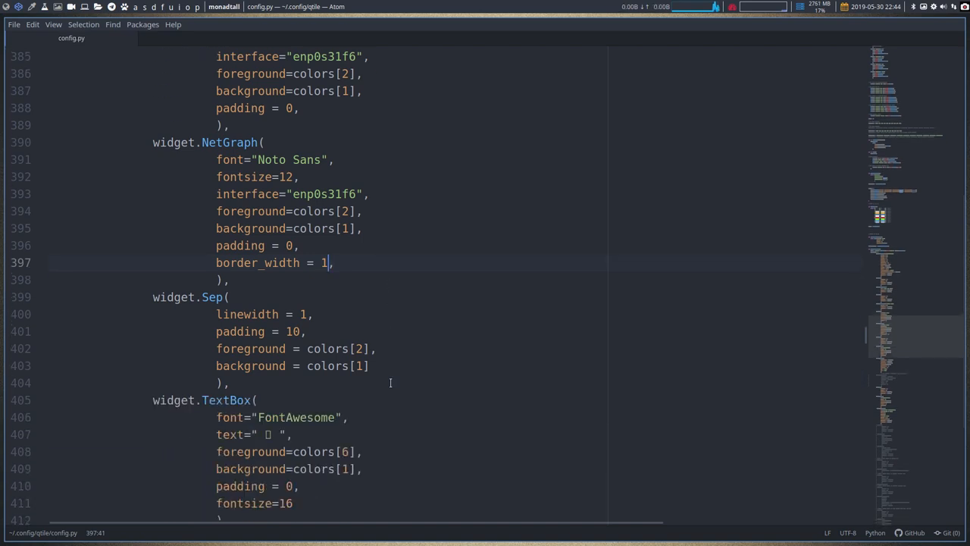
pyautogui.scroll(-3)
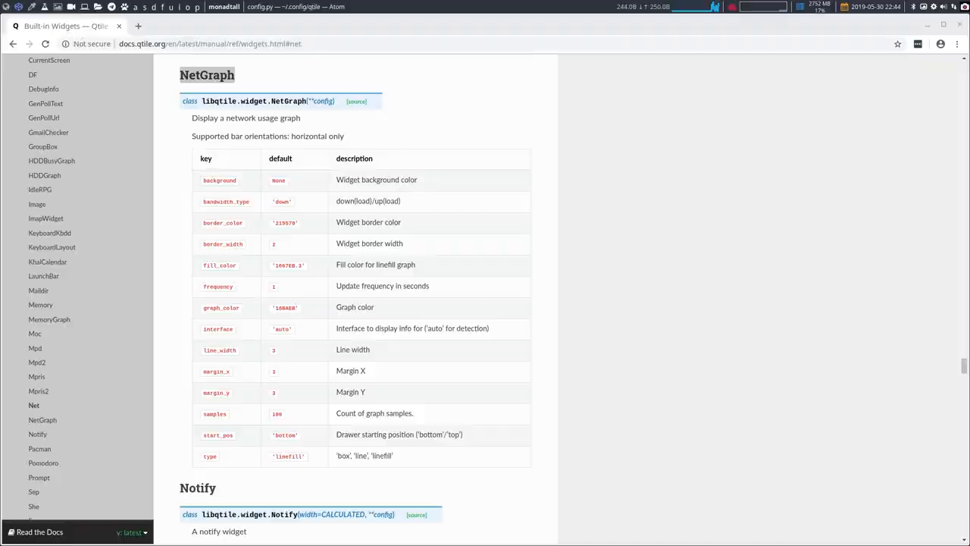
# - Add graph_color = colors[8] to the NetGraph widget, matching CPUGraph
pyautogui.doubleClick(206, 74)
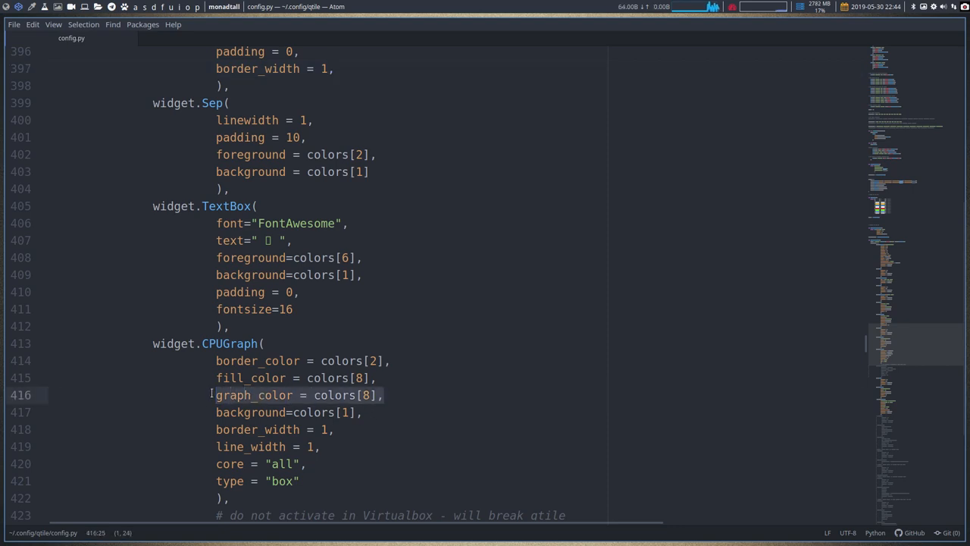
pyautogui.scroll(3)
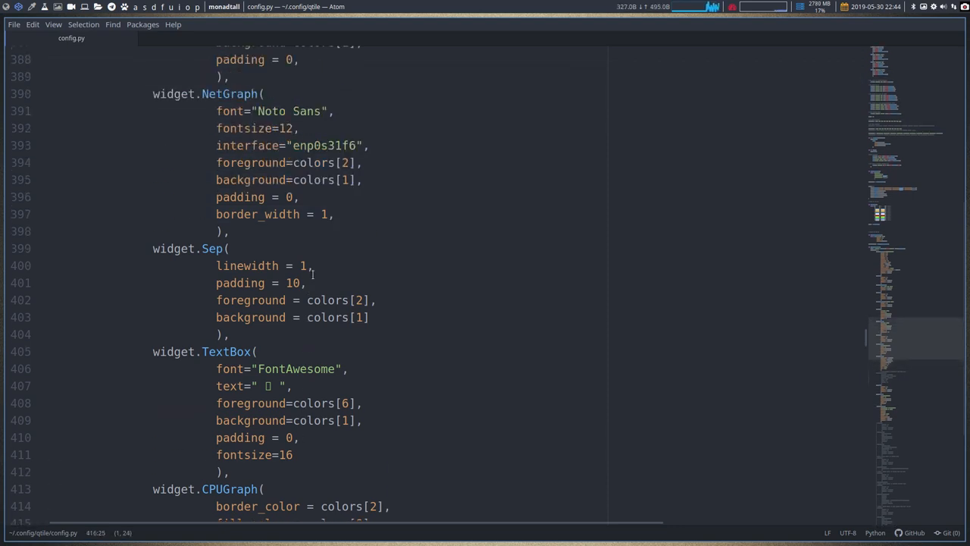
pyautogui.write('graph_color = colors[8],')
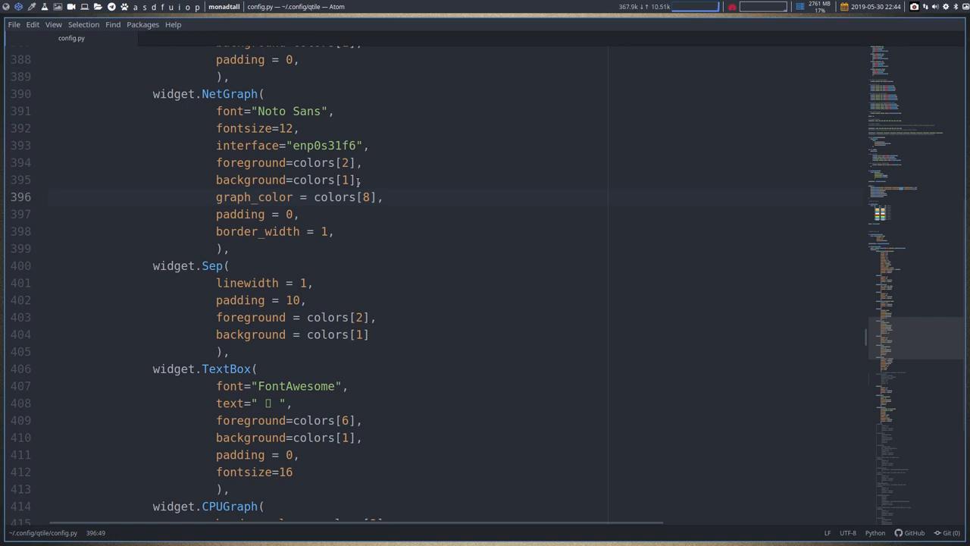
pyautogui.scroll(-3)
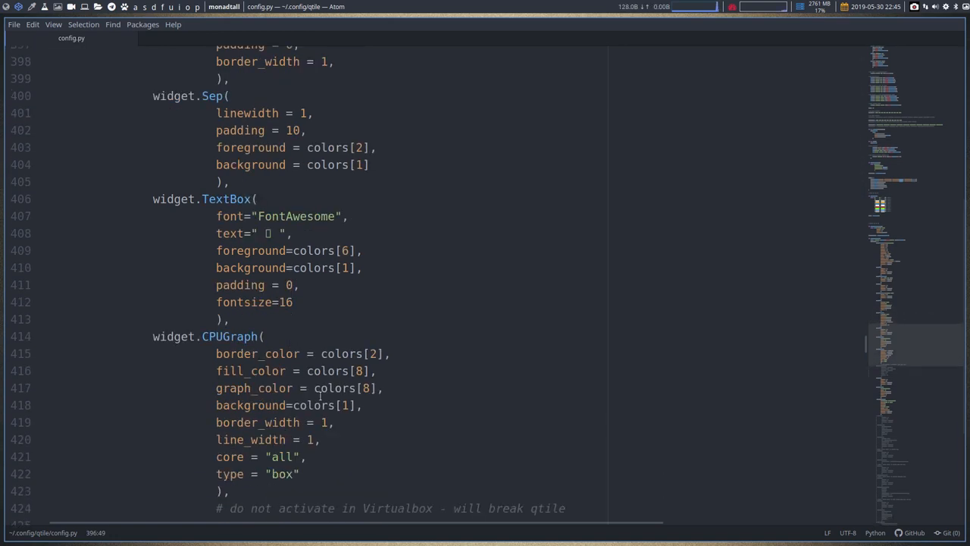
# - Add border_color = colors[2] to the NetGraph widget, copied from CPUGraph
pyautogui.click(215, 353)
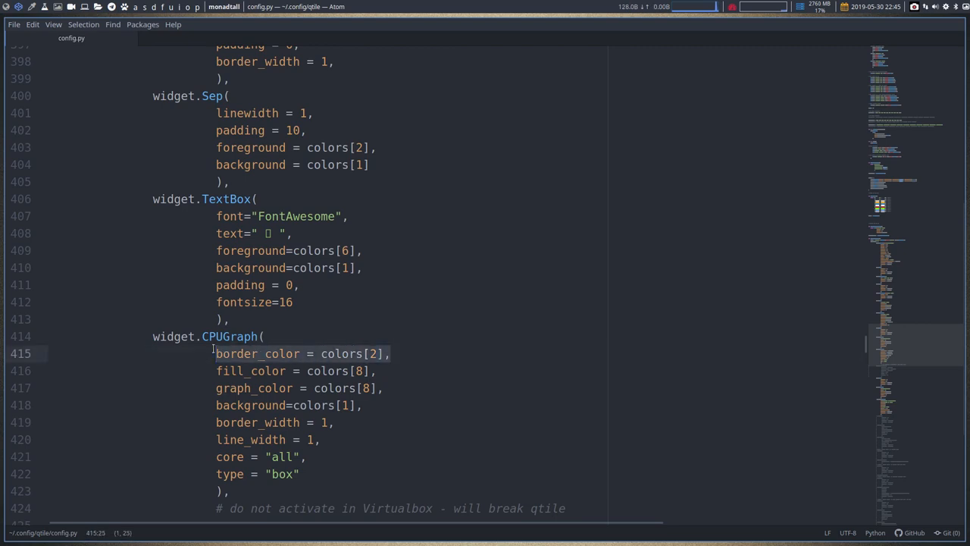
pyautogui.scroll(3)
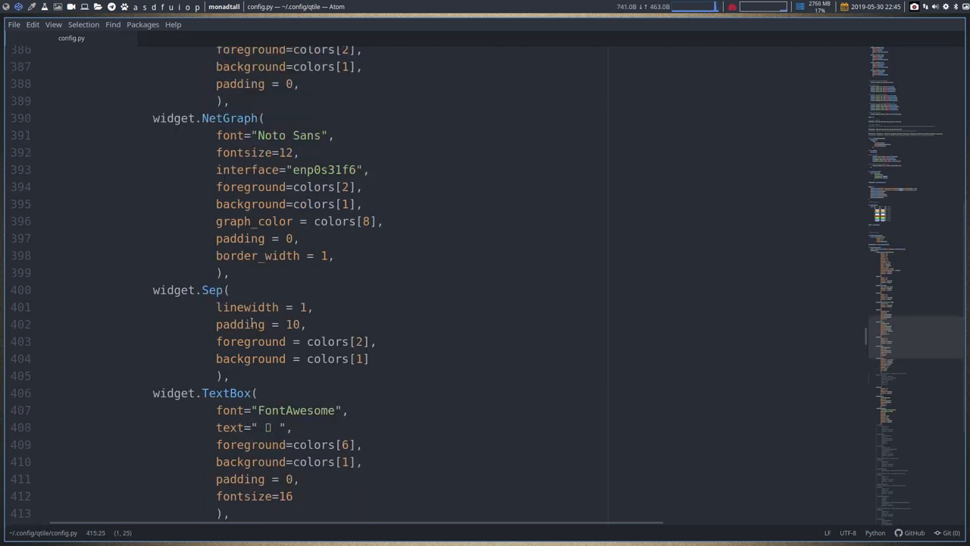
pyautogui.click(387, 221)
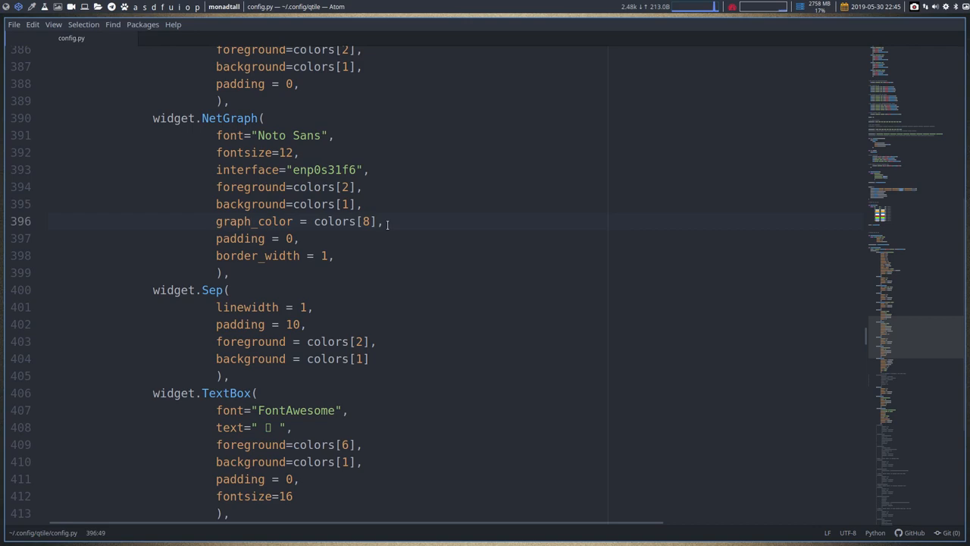
pyautogui.write('border_color = colors[2],')
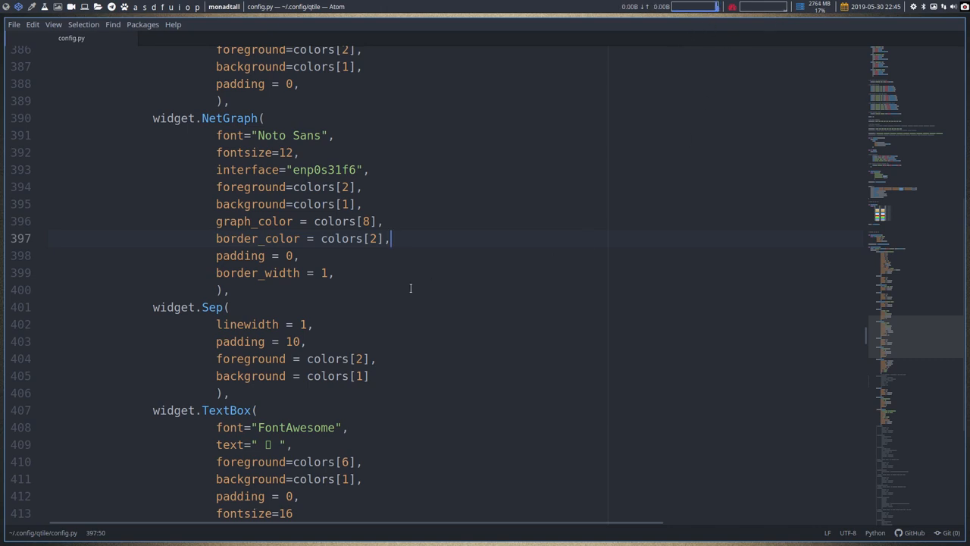
pyautogui.scroll(-3)
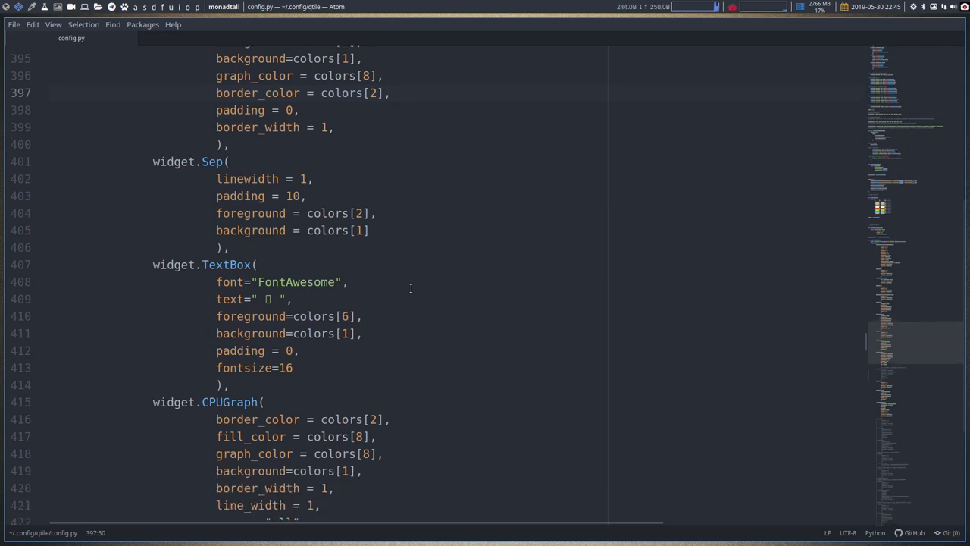
pyautogui.scroll(3)
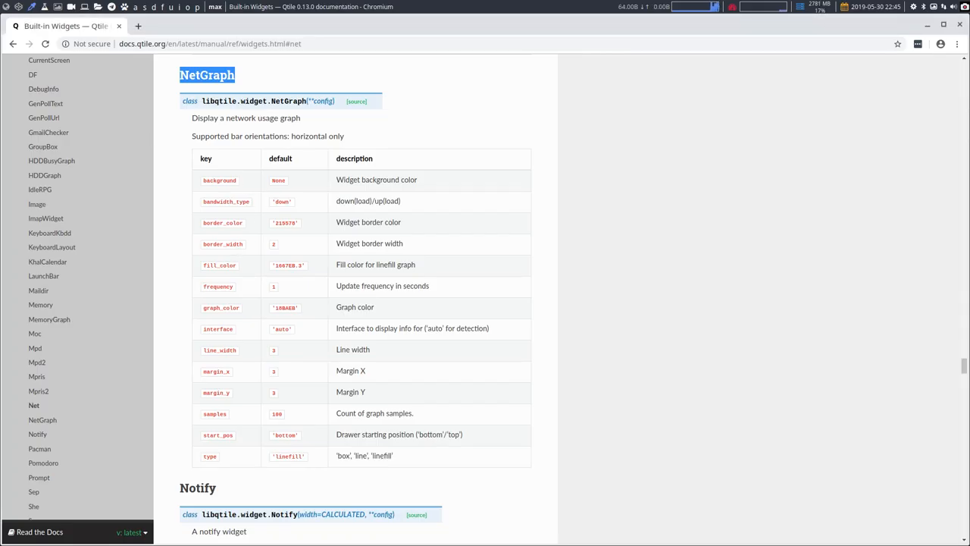
pyautogui.moveTo(297, 274)
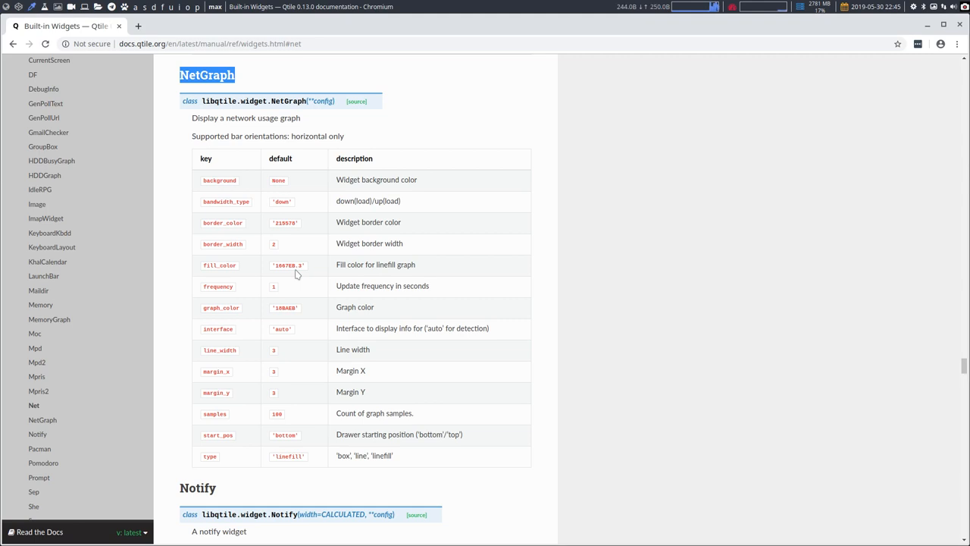
pyautogui.moveTo(331, 275)
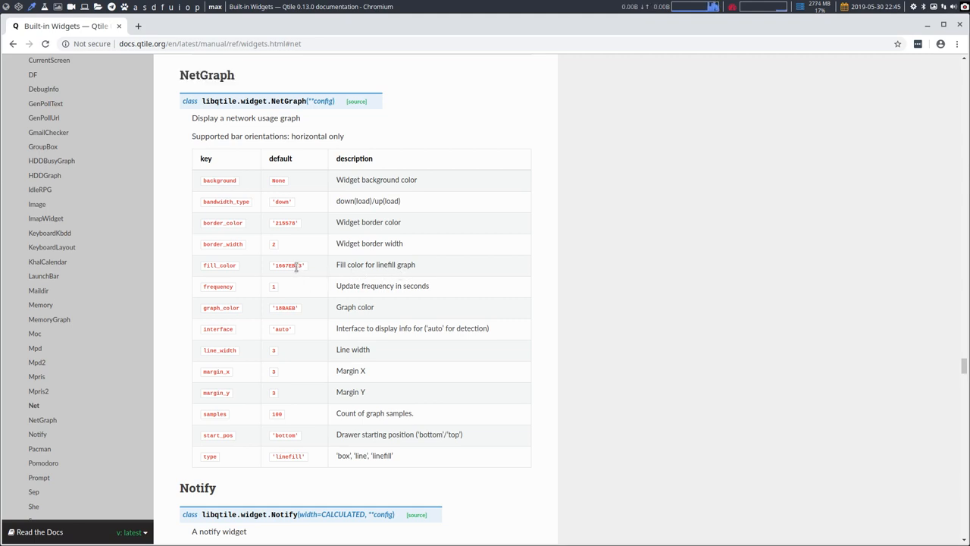
pyautogui.doubleClick(289, 264)
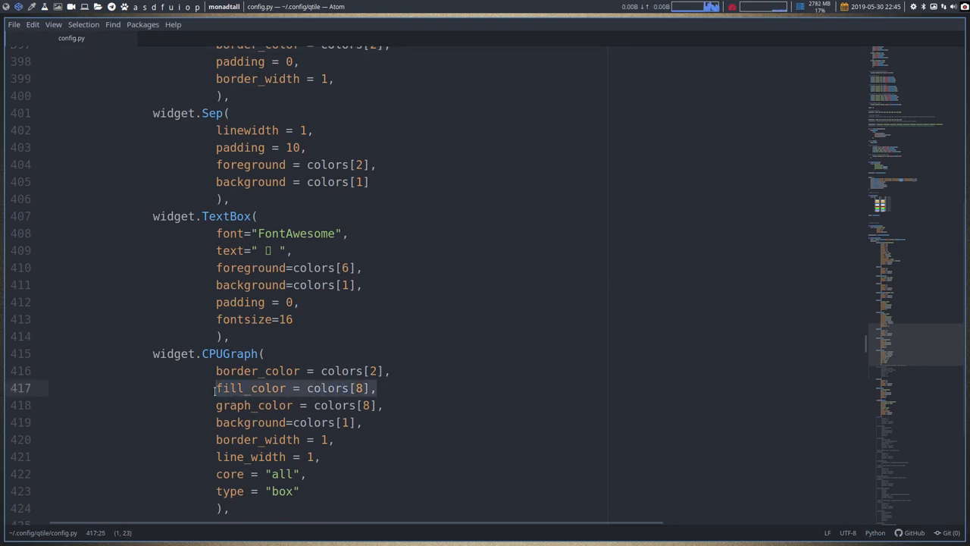
# - Add fill_color of colors[8] from CPUGraph under interface in the NetGraph block
pyautogui.scroll(3)
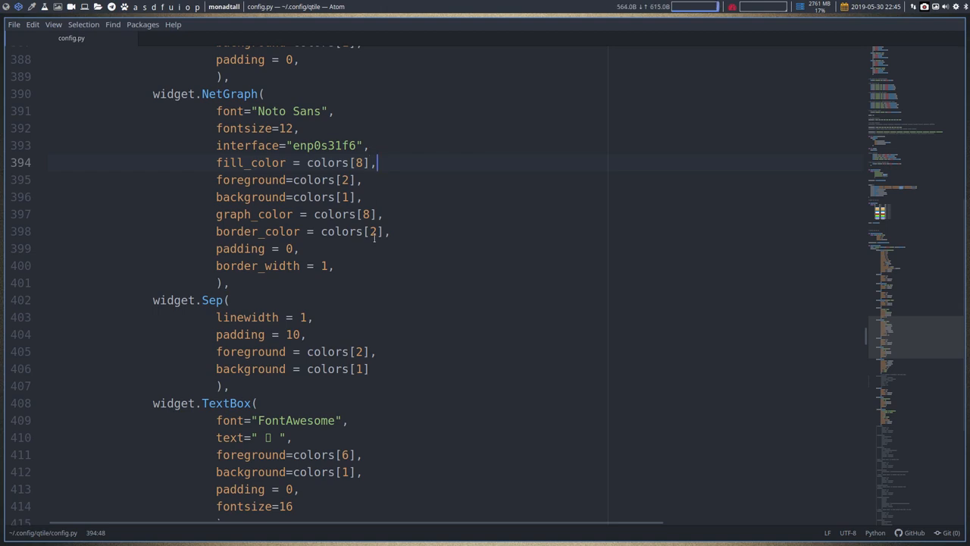
pyautogui.scroll(-3)
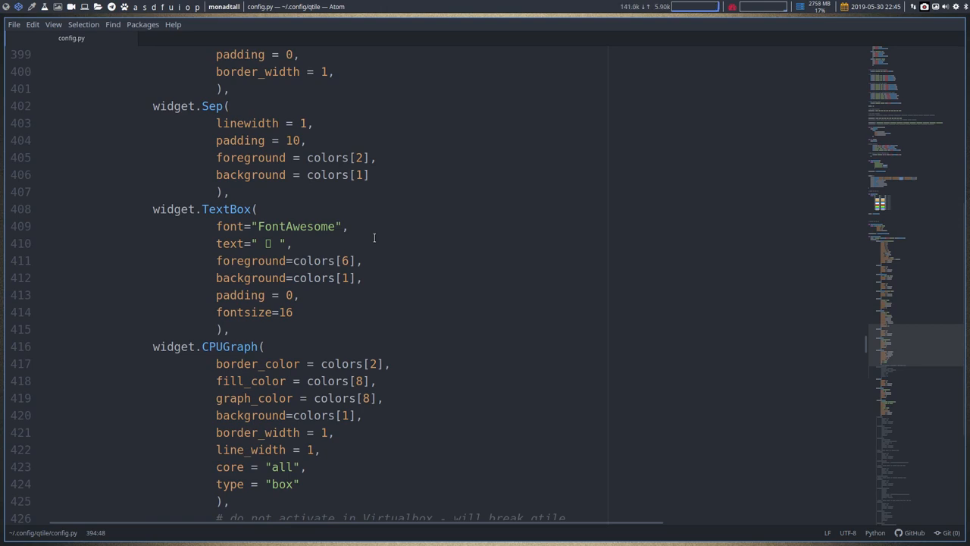
pyautogui.scroll(3)
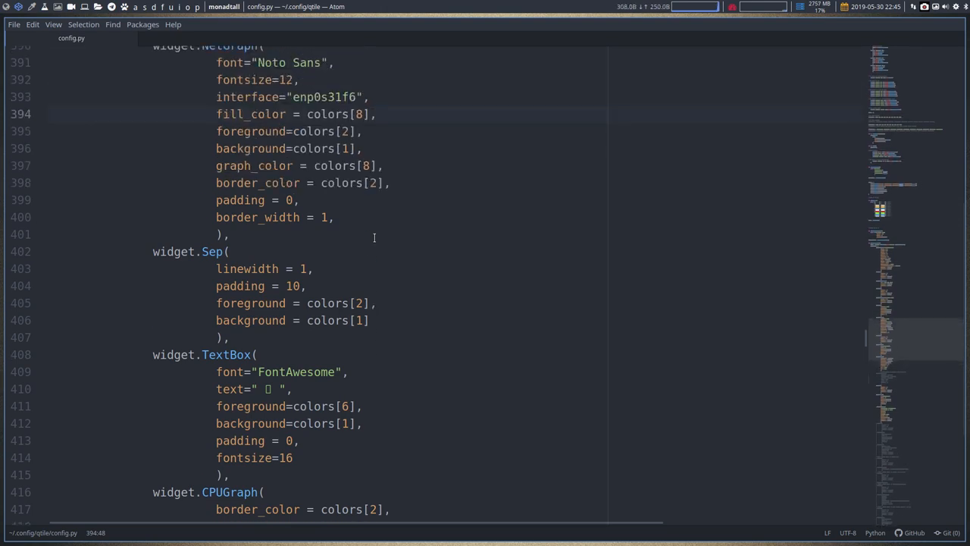
pyautogui.scroll(-3)
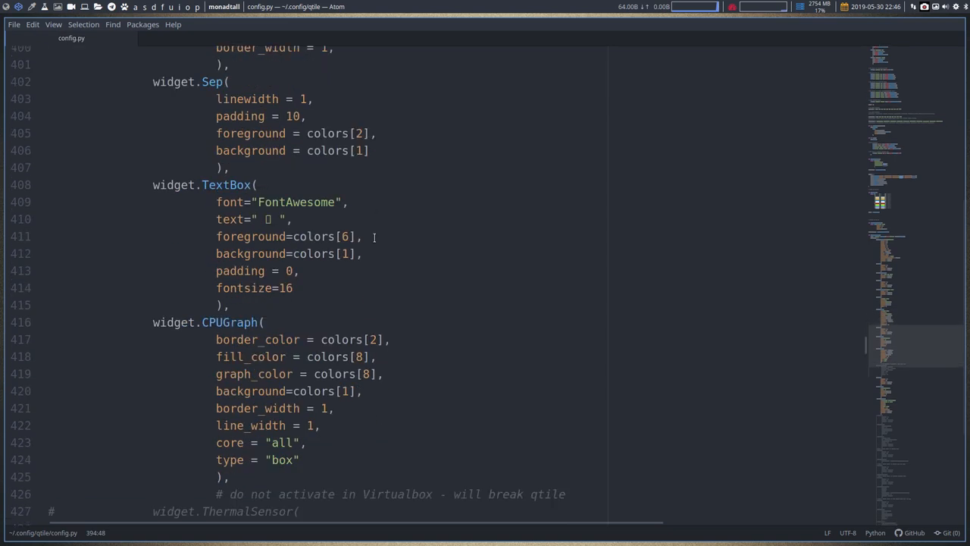
pyautogui.moveTo(221, 369)
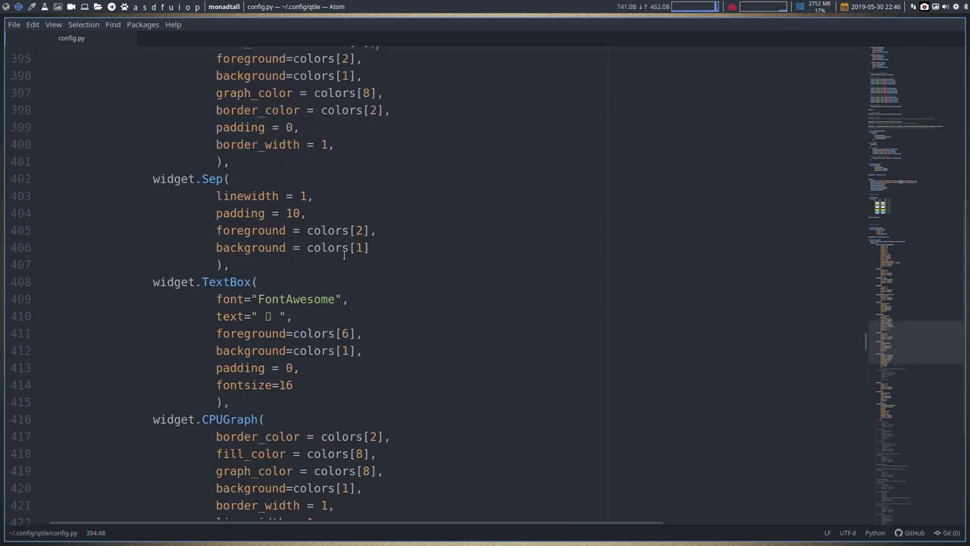
pyautogui.scroll(3)
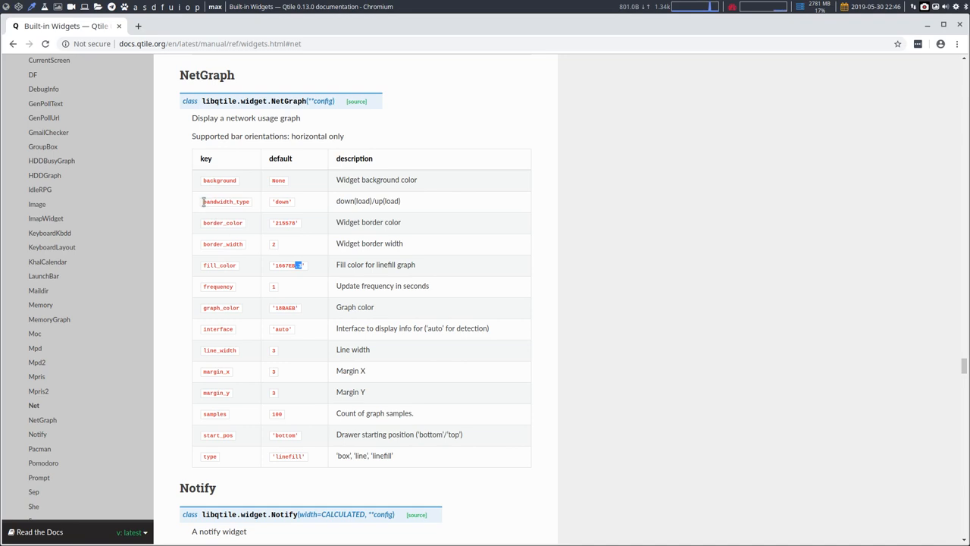
# - Add bandwidth="down" after fontsize in the NetGraph block
pyautogui.doubleClick(224, 200)
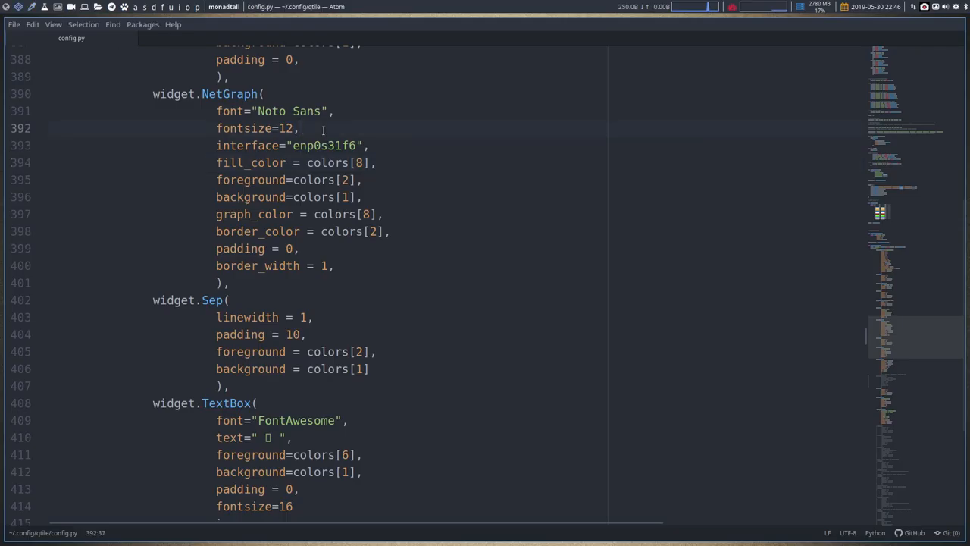
pyautogui.write('bandwid')
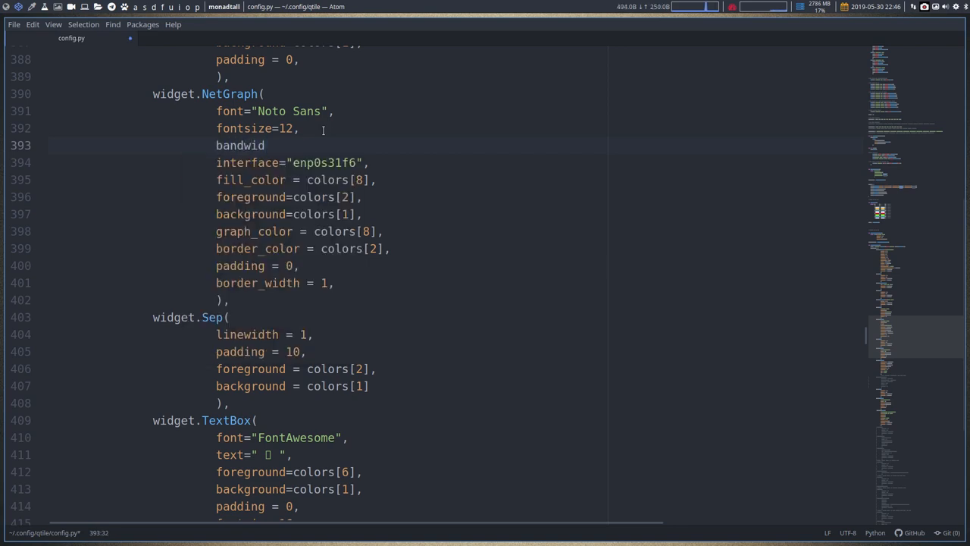
pyautogui.write('th')
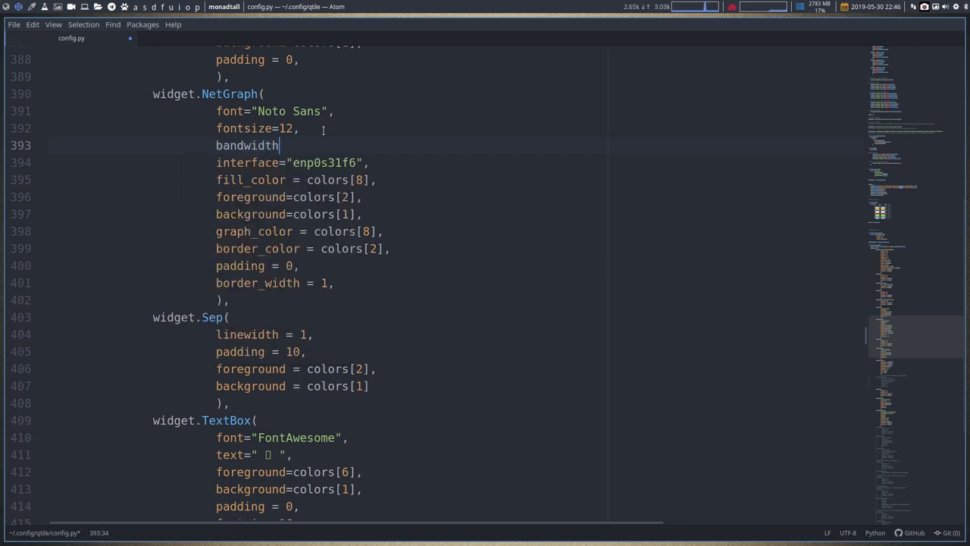
pyautogui.write('=""')
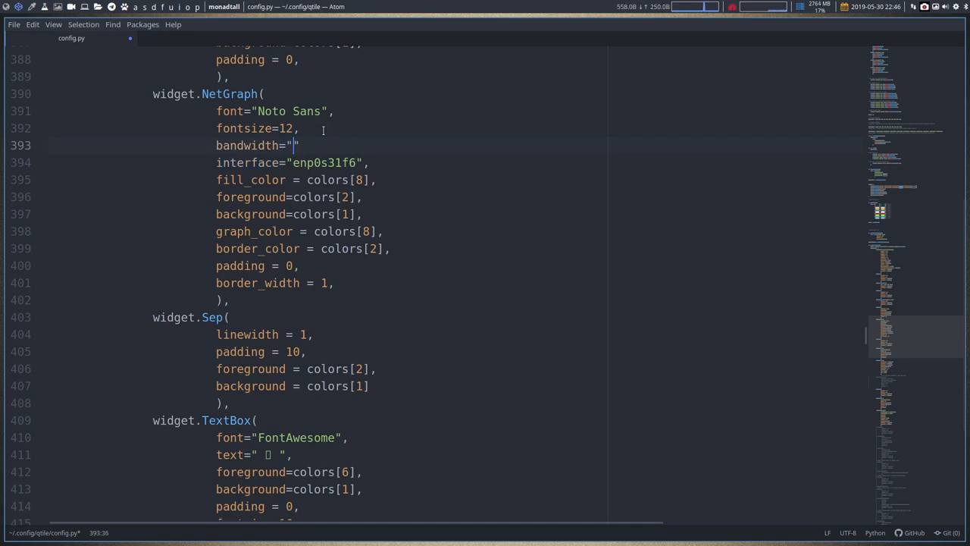
pyautogui.write('down')
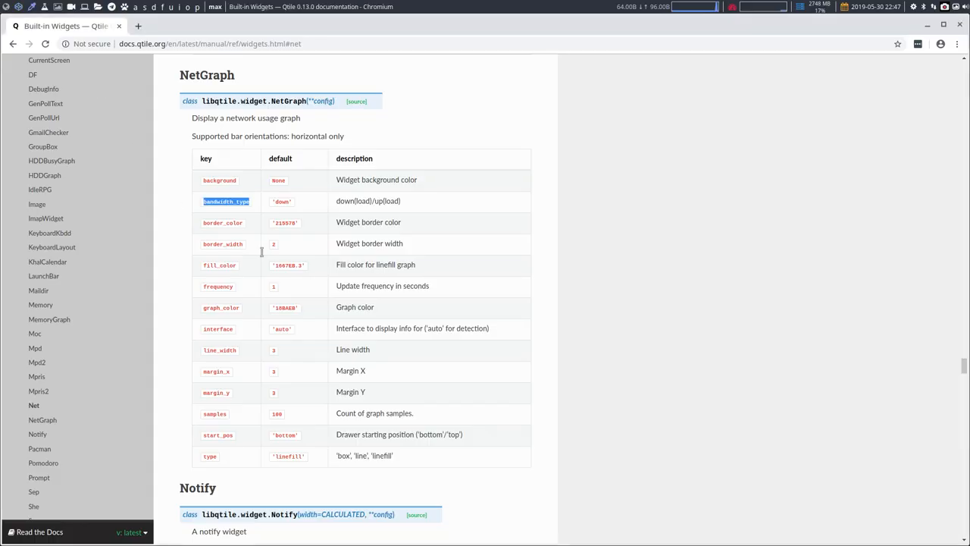
pyautogui.moveTo(235, 232)
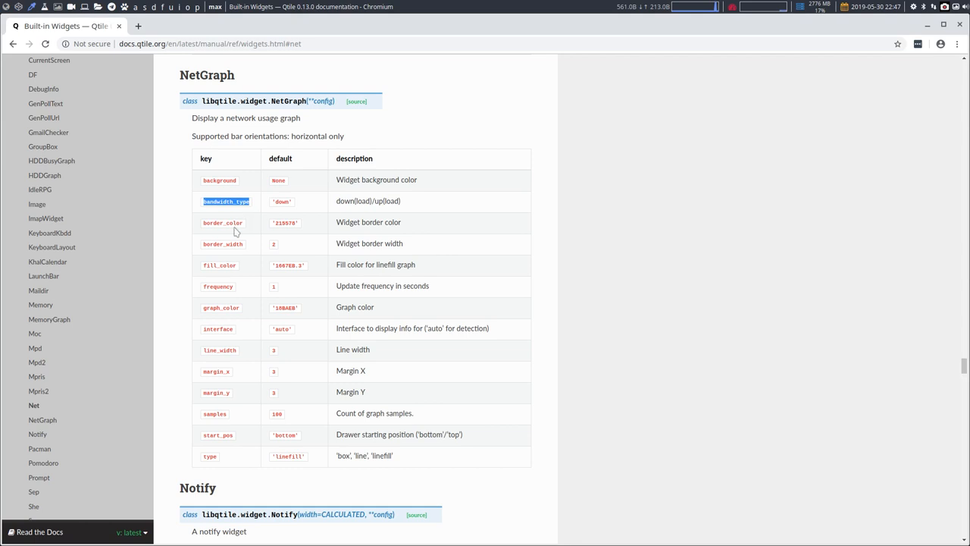
pyautogui.moveTo(231, 285)
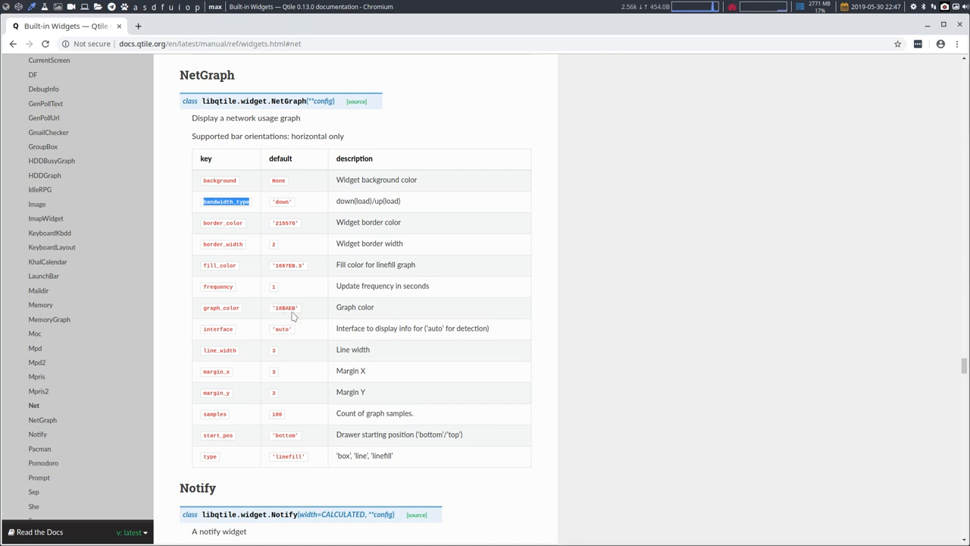
pyautogui.moveTo(285, 332)
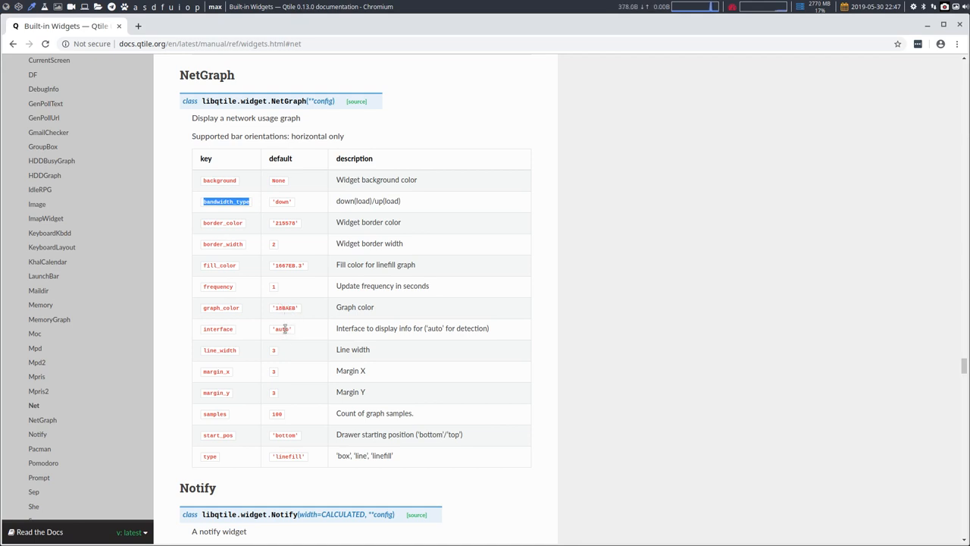
pyautogui.scroll(3)
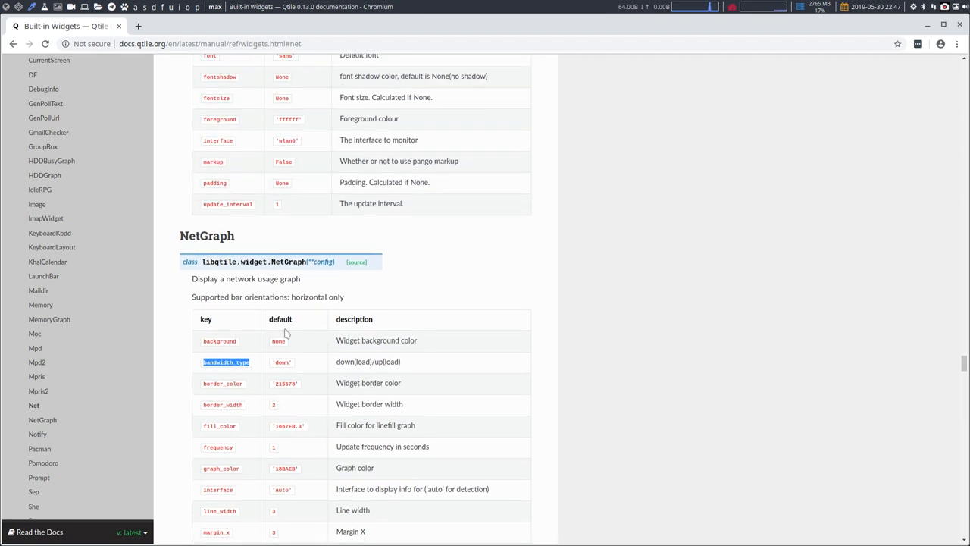
pyautogui.moveTo(285, 143)
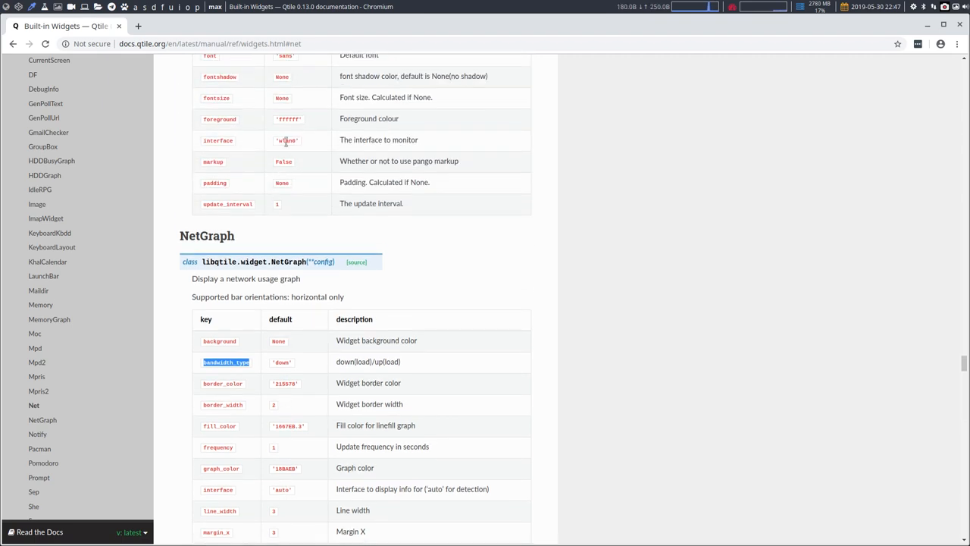
pyautogui.scroll(-3)
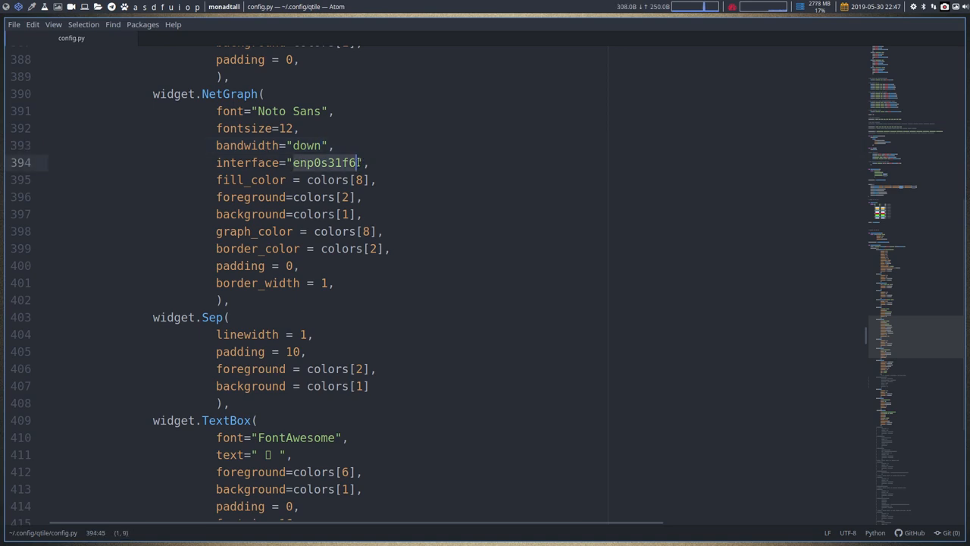
# - Set NetGraph's interface to "auto", try auto on Net, then restore Net's enp0s31f6
pyautogui.write('auto')
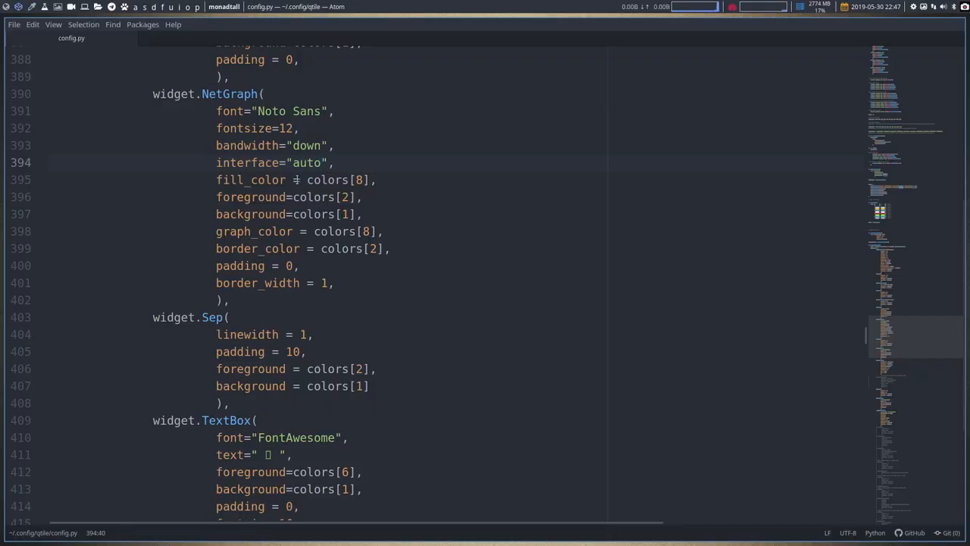
pyautogui.scroll(3)
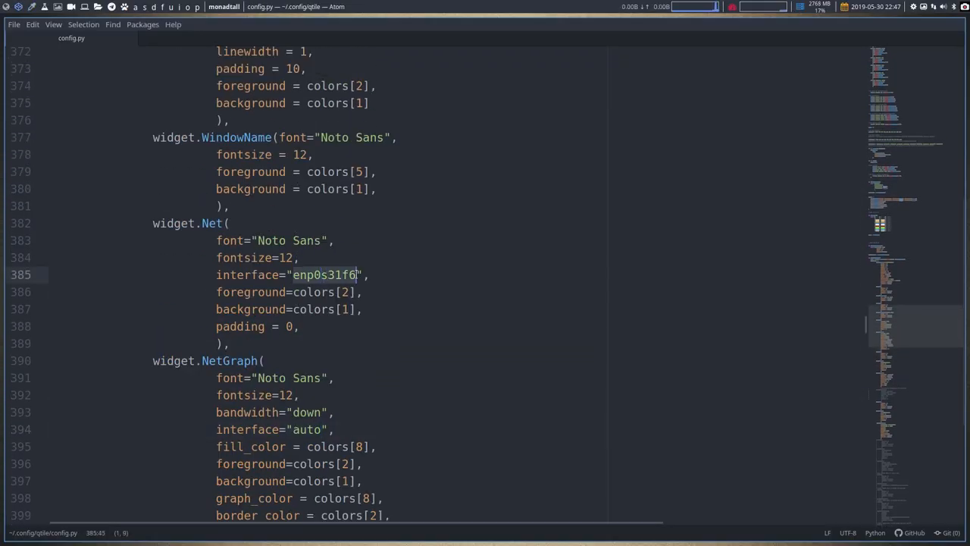
pyautogui.write('auto')
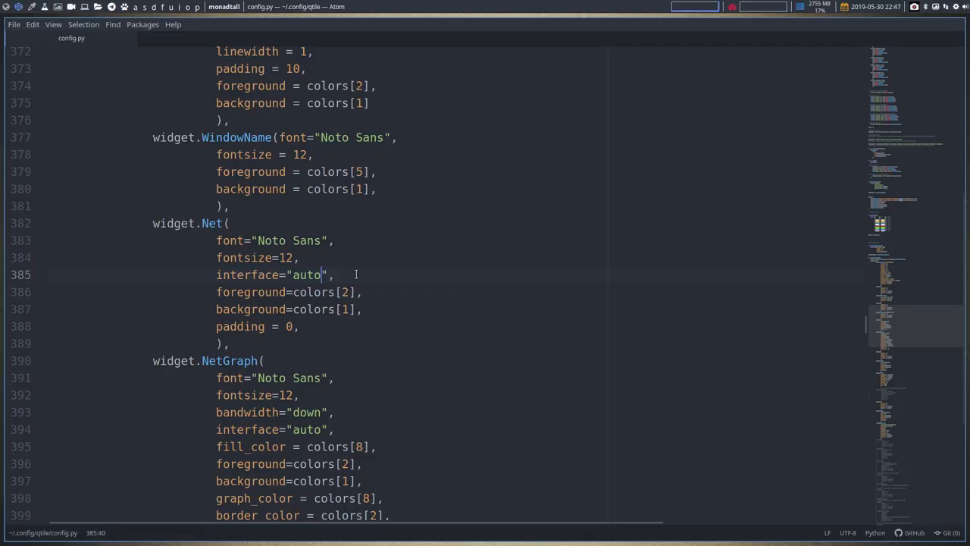
pyautogui.write('enp0s31f6')
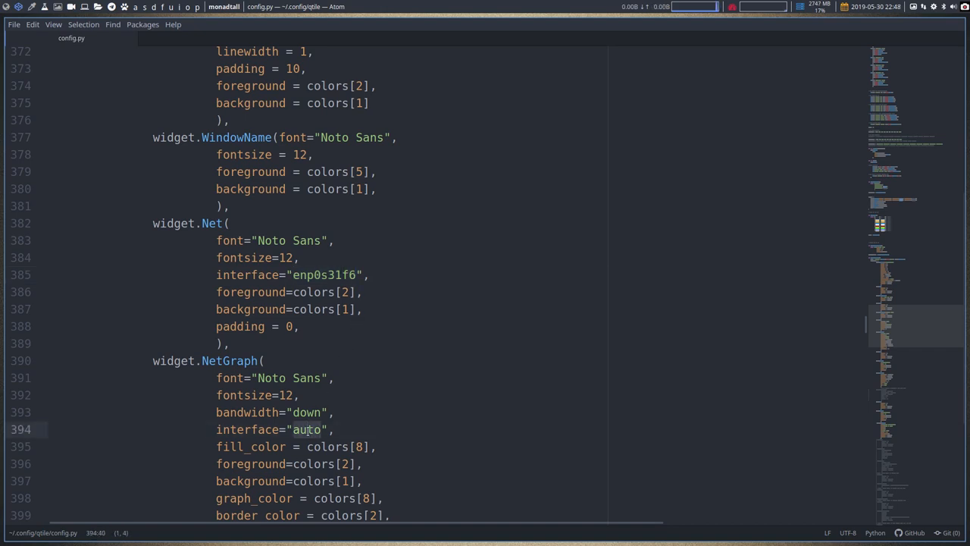
pyautogui.scroll(-3)
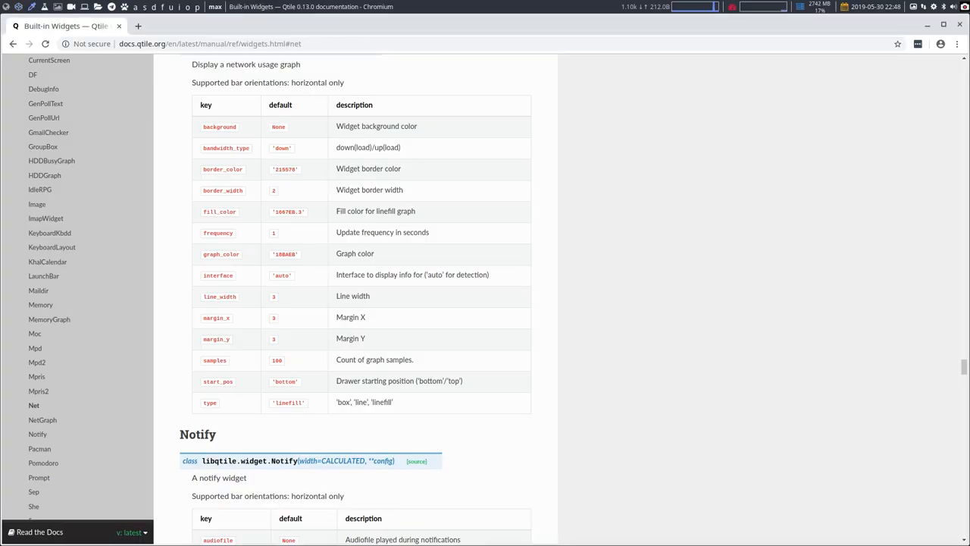
pyautogui.moveTo(282, 302)
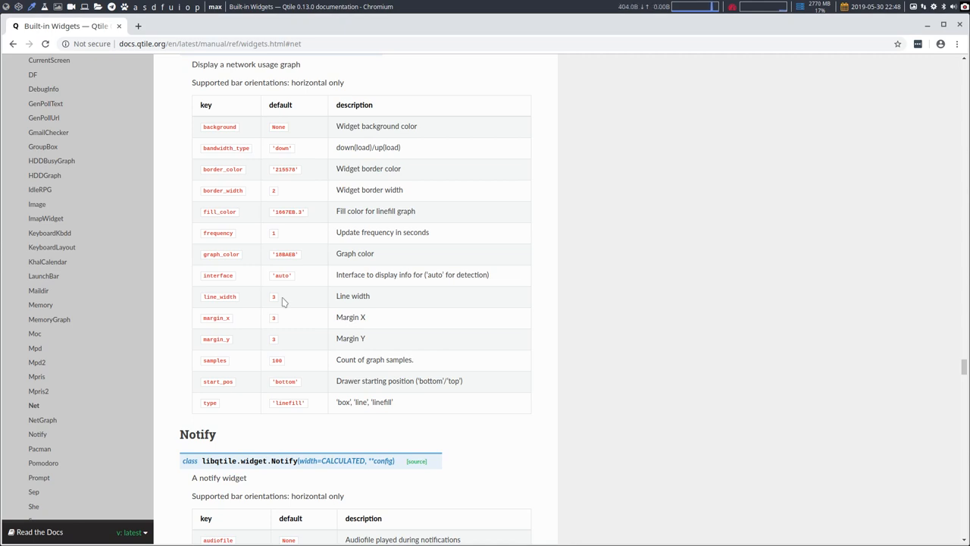
# - Scroll the Qtile widgets page back to the NetGraph options table in Chromium
pyautogui.scroll(3)
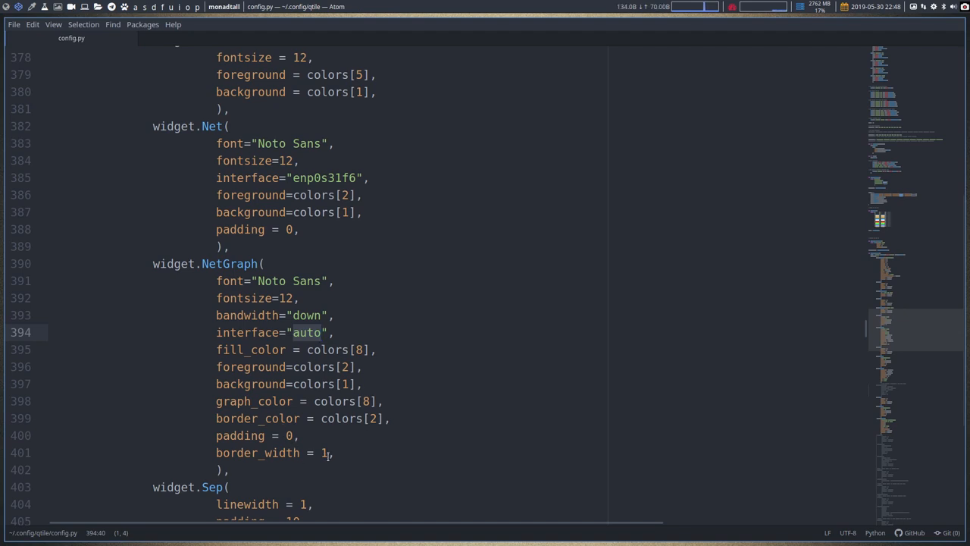
# - Review the NetGraph and CPUGraph blocks, then add line_width = 1 after border_width
pyautogui.scroll(-3)
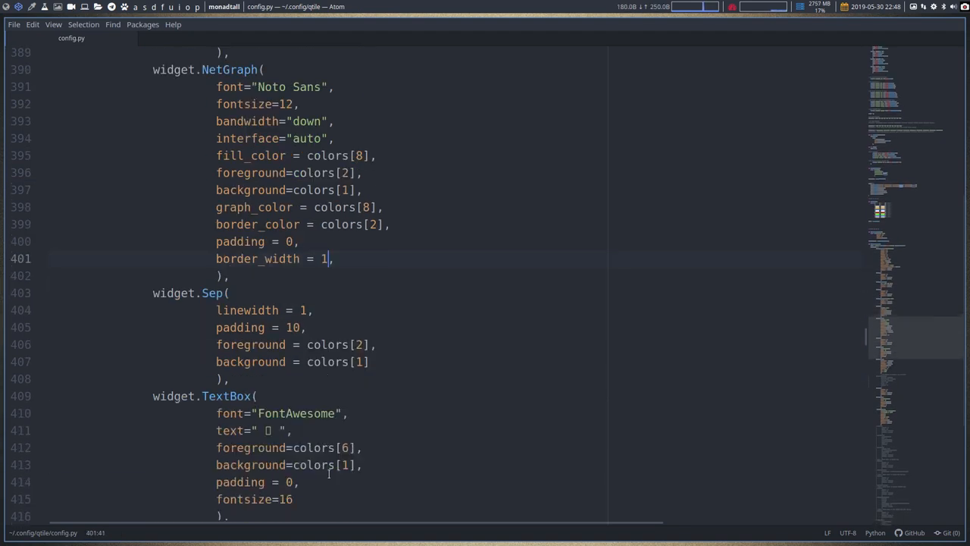
pyautogui.scroll(-3)
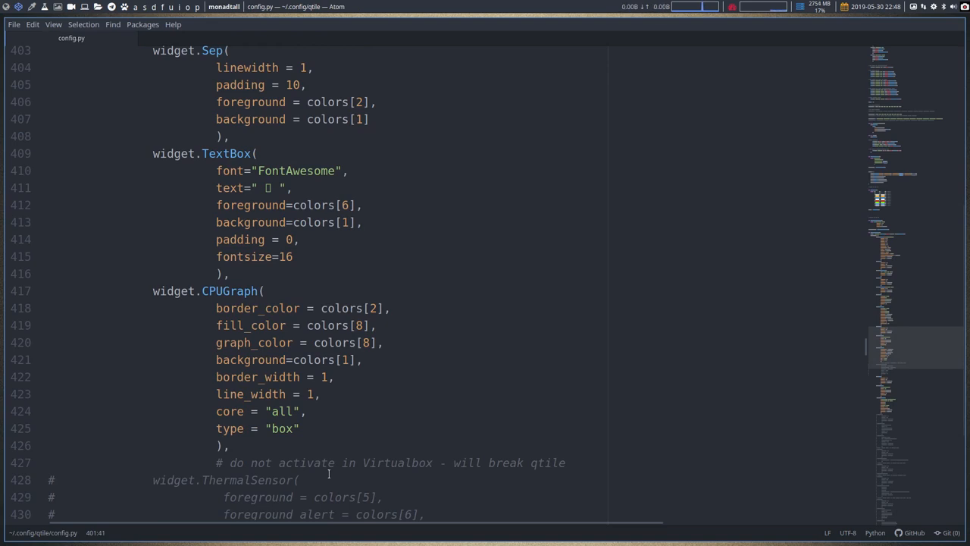
pyautogui.scroll(3)
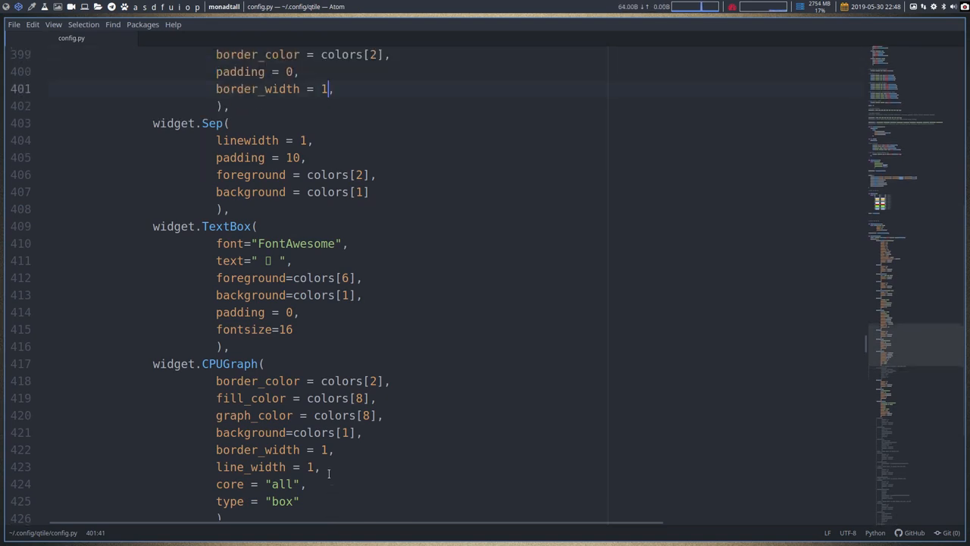
pyautogui.scroll(3)
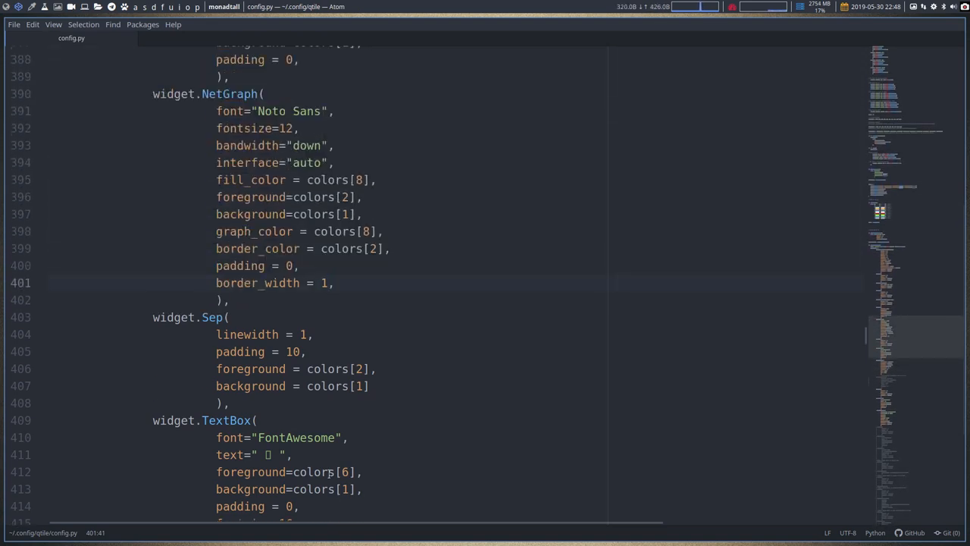
pyautogui.scroll(-3)
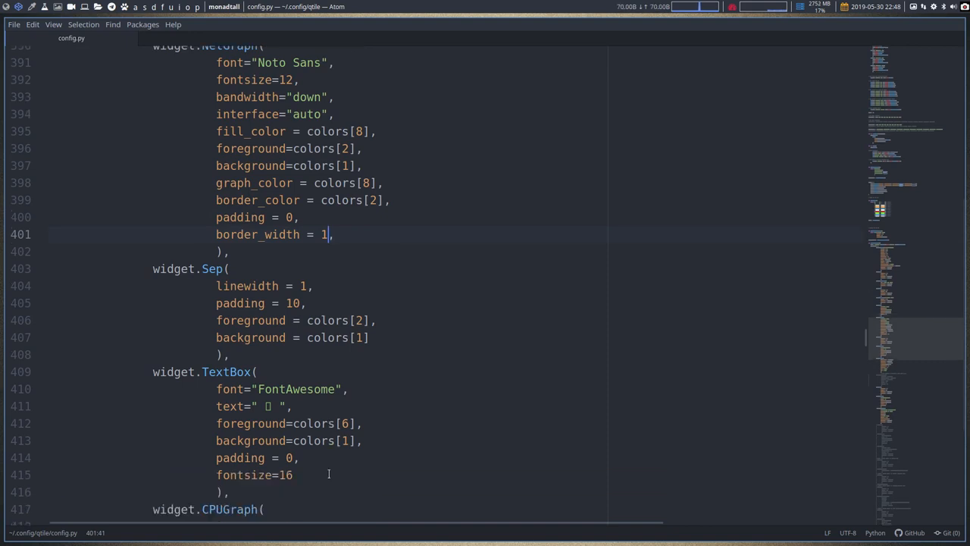
pyautogui.scroll(-3)
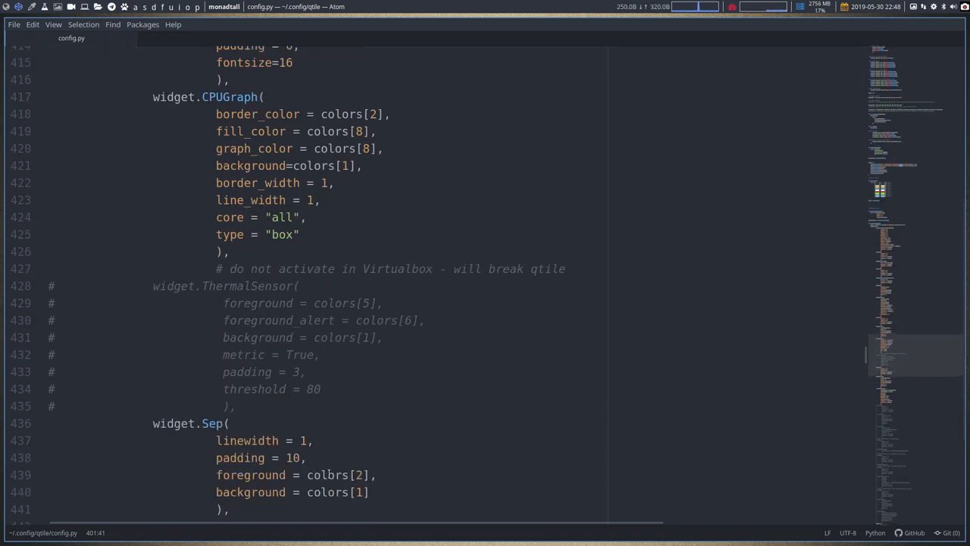
pyautogui.scroll(3)
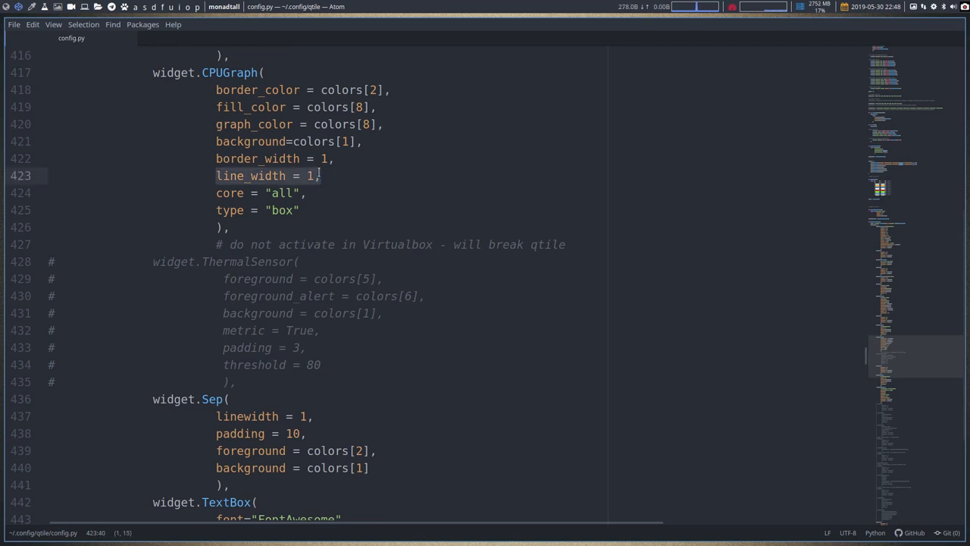
pyautogui.scroll(3)
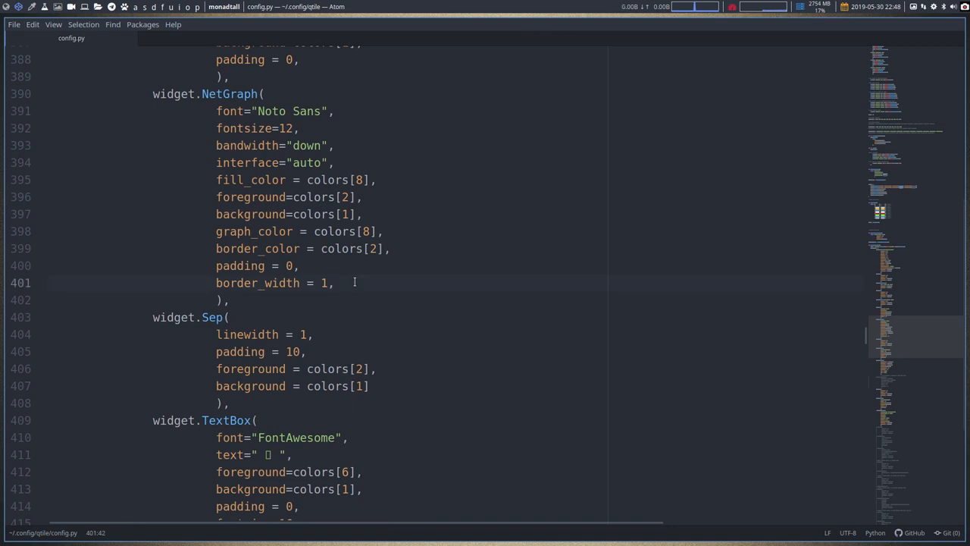
pyautogui.write('line_width = 1,')
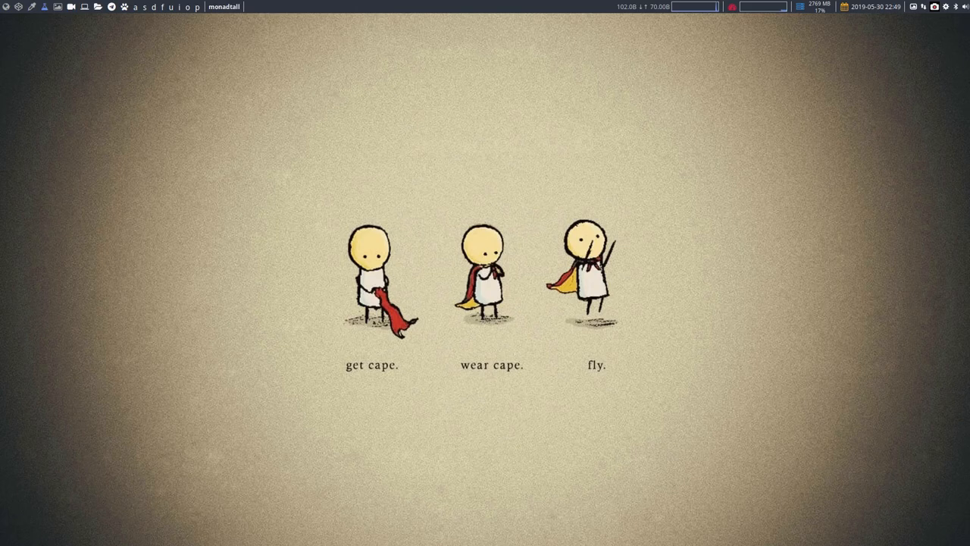
# - Open the arcolinux v19.05.2 torrent from Downloads in the file manager
pyautogui.click(58, 6)
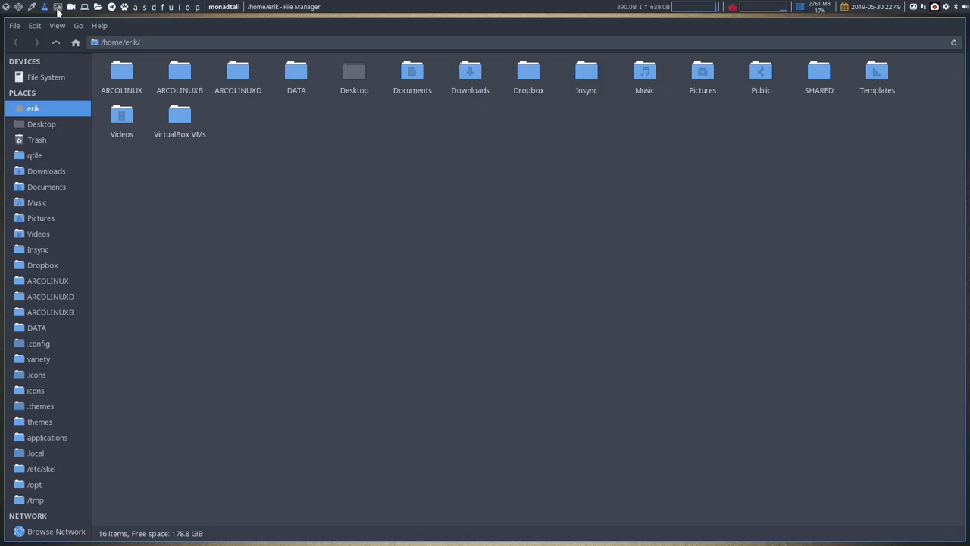
pyautogui.click(45, 170)
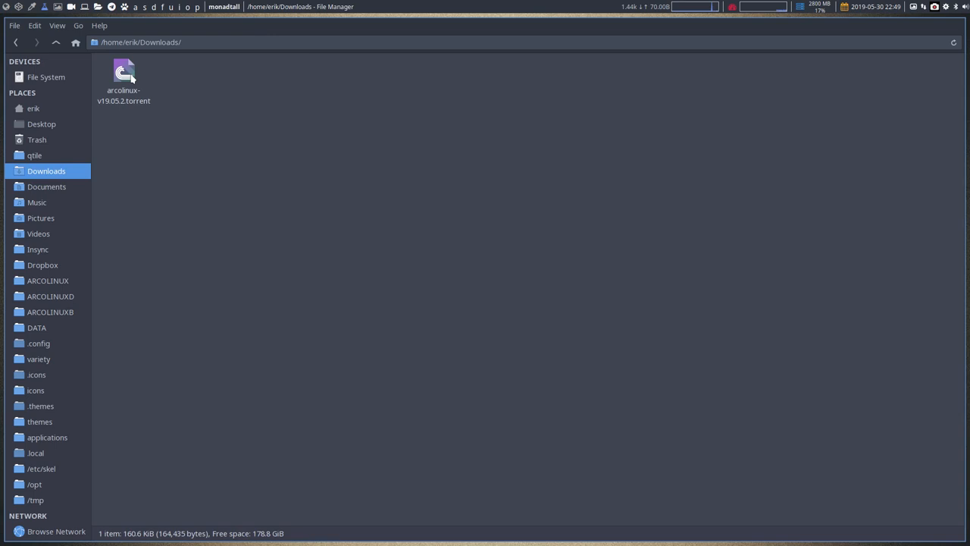
pyautogui.doubleClick(124, 76)
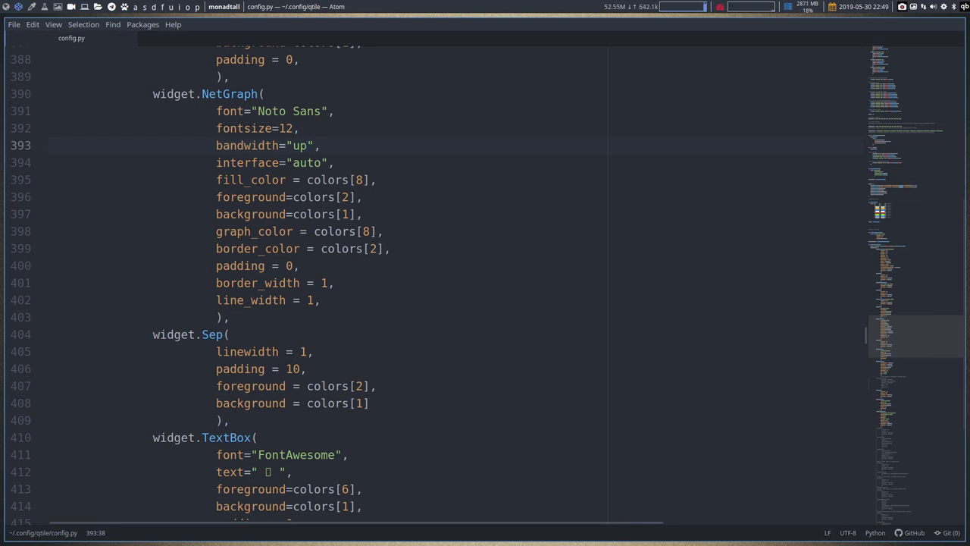
# - Edit the NetGraph widget's bandwidth value from "up" to "down" in config.py
pyautogui.click(303, 146)
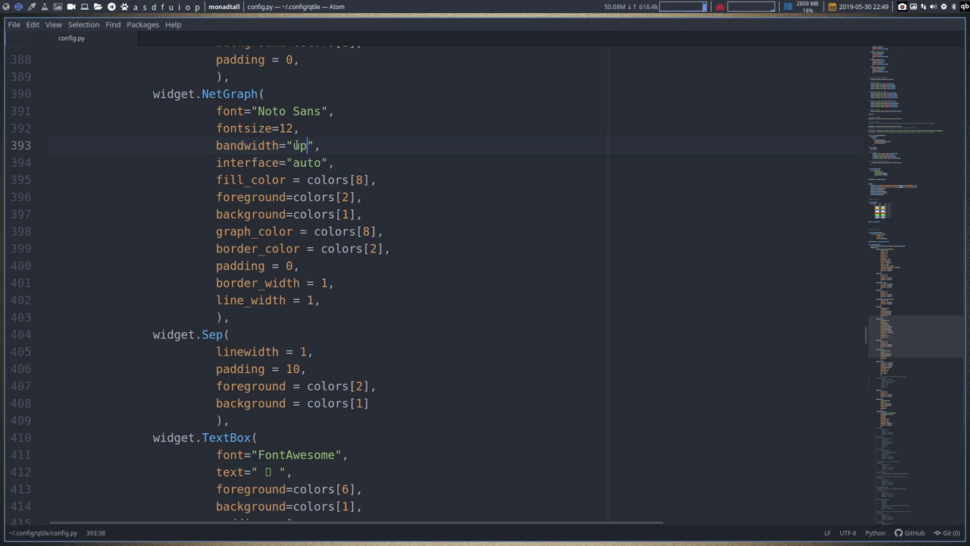
pyautogui.write('u')
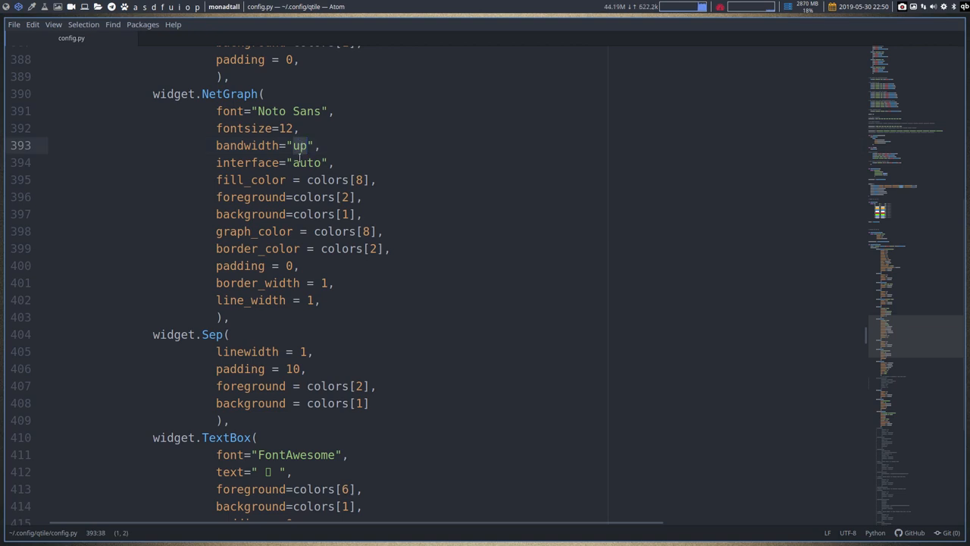
pyautogui.write('down')
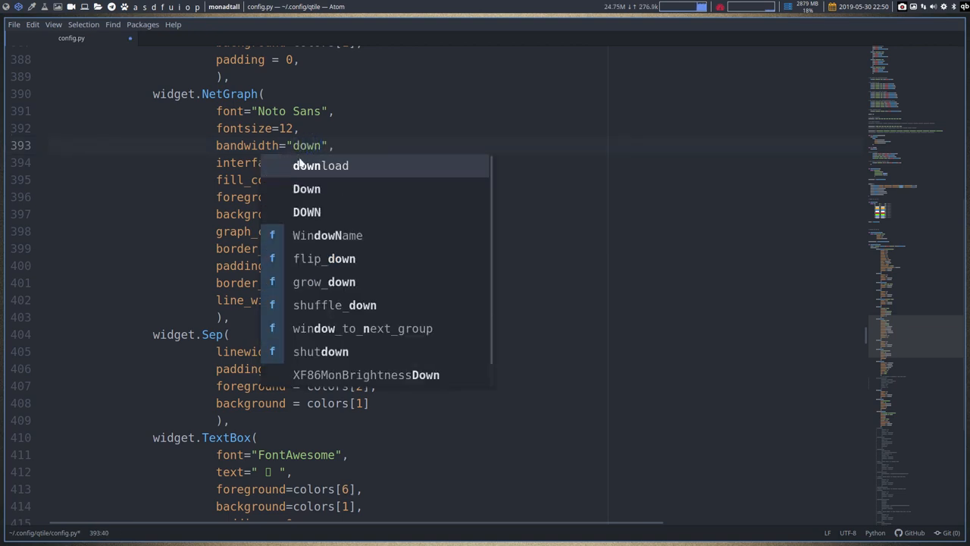
pyautogui.press('escape')
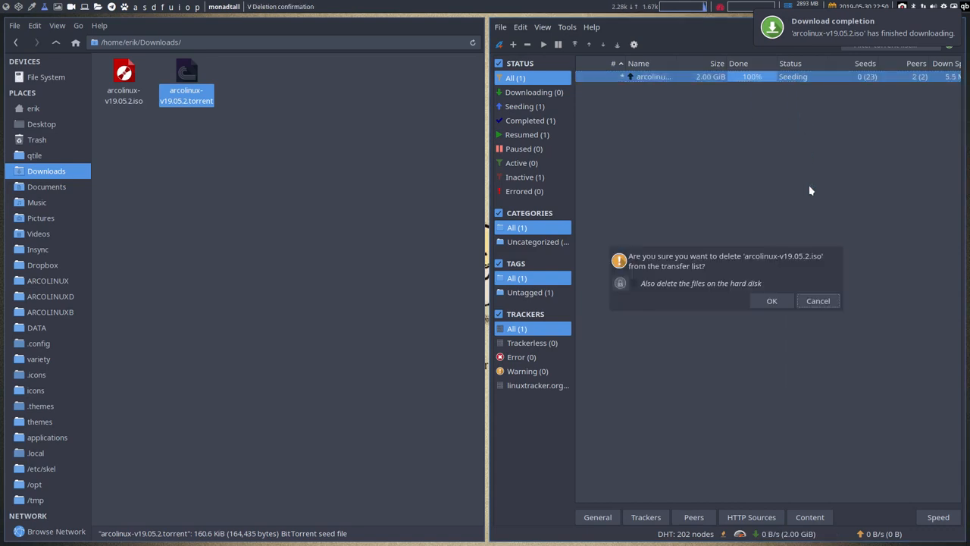
# - Confirm removing the finished arcolinux-v19.05.2.iso torrent from the transfer list
pyautogui.click(772, 301)
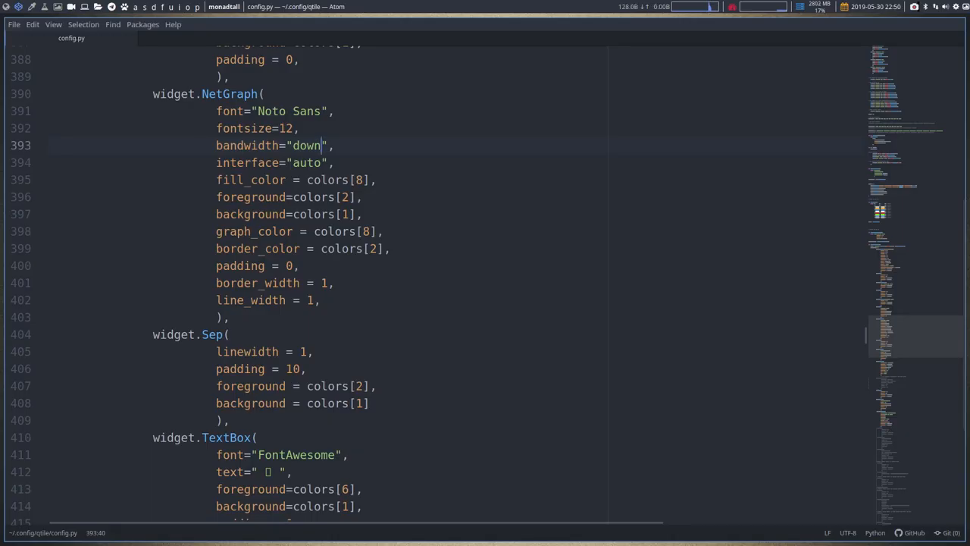
pyautogui.scroll(3)
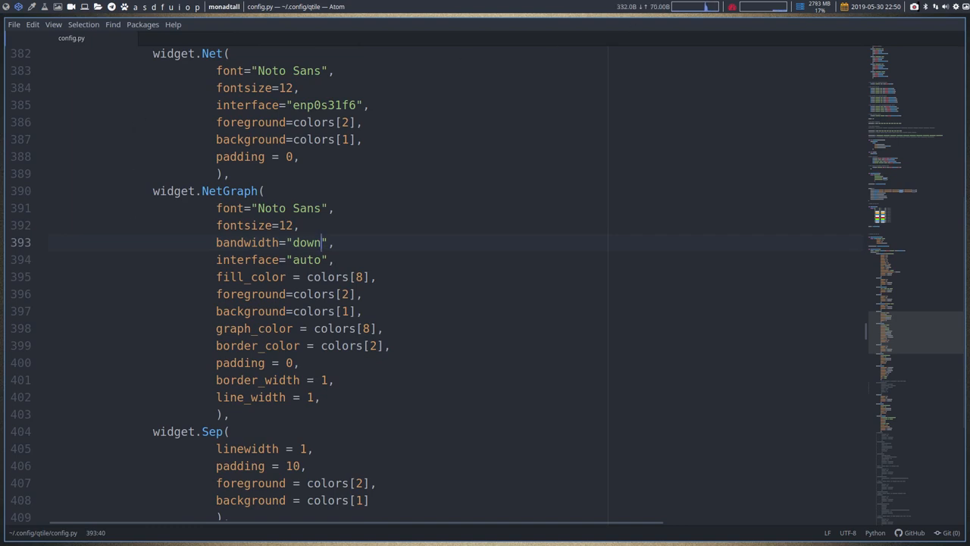
pyautogui.moveTo(654, 188)
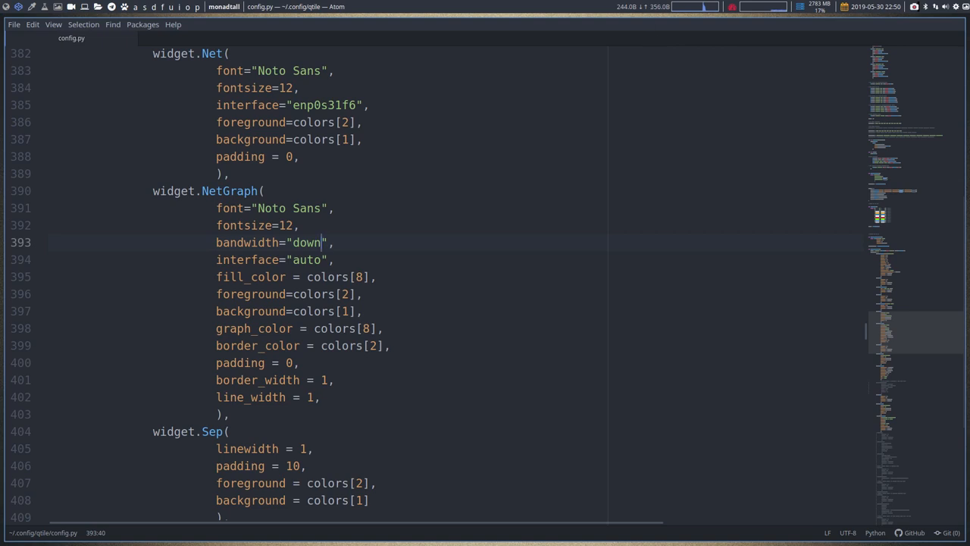
pyautogui.moveTo(919, 6)
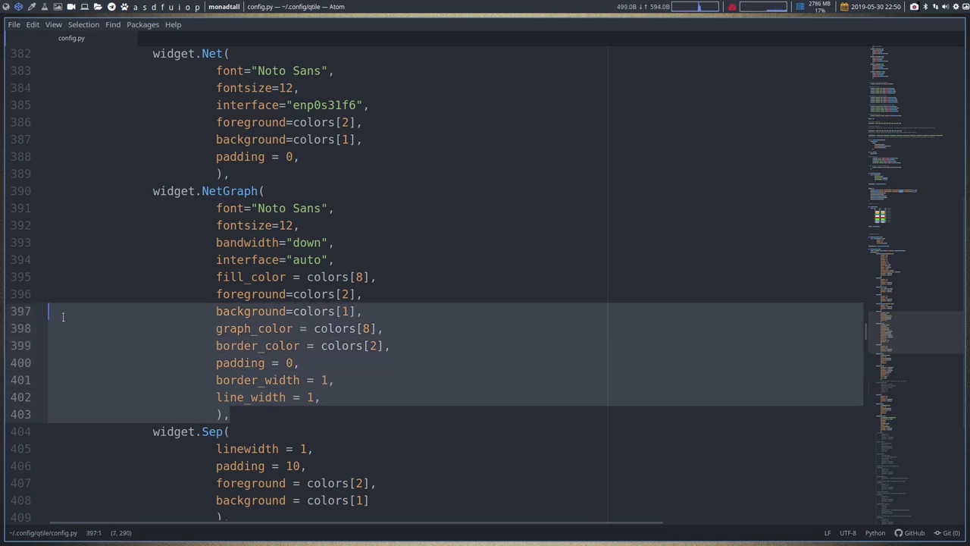
pyautogui.scroll(-3)
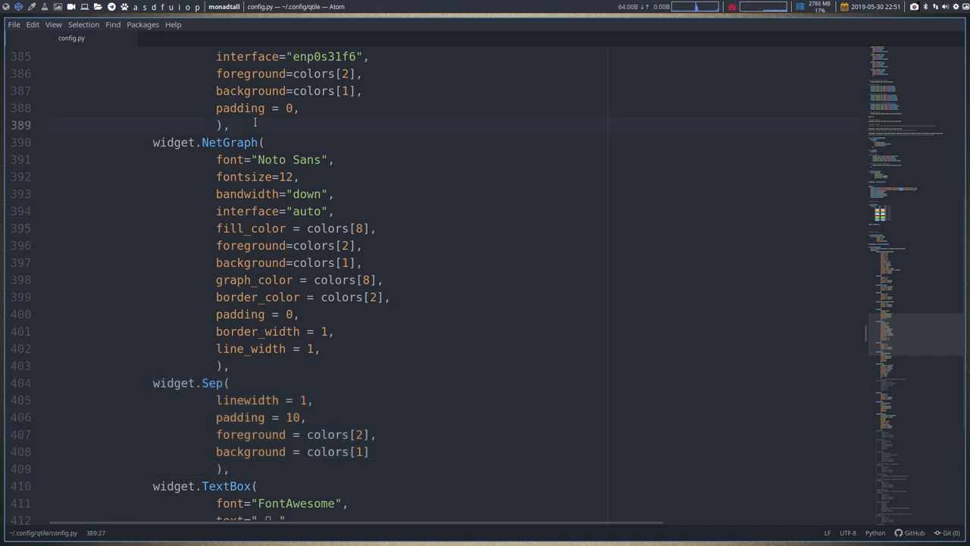
pyautogui.press('enter')
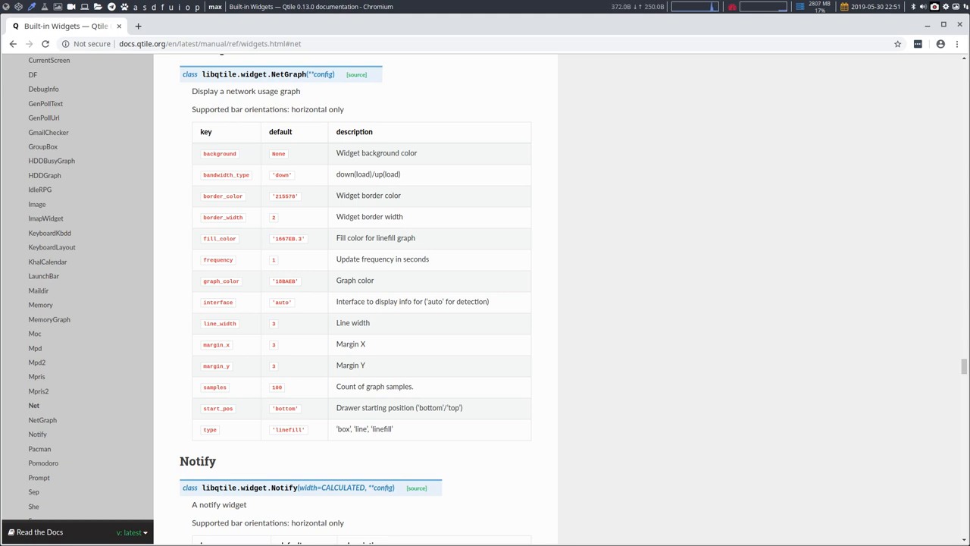
pyautogui.moveTo(49, 234)
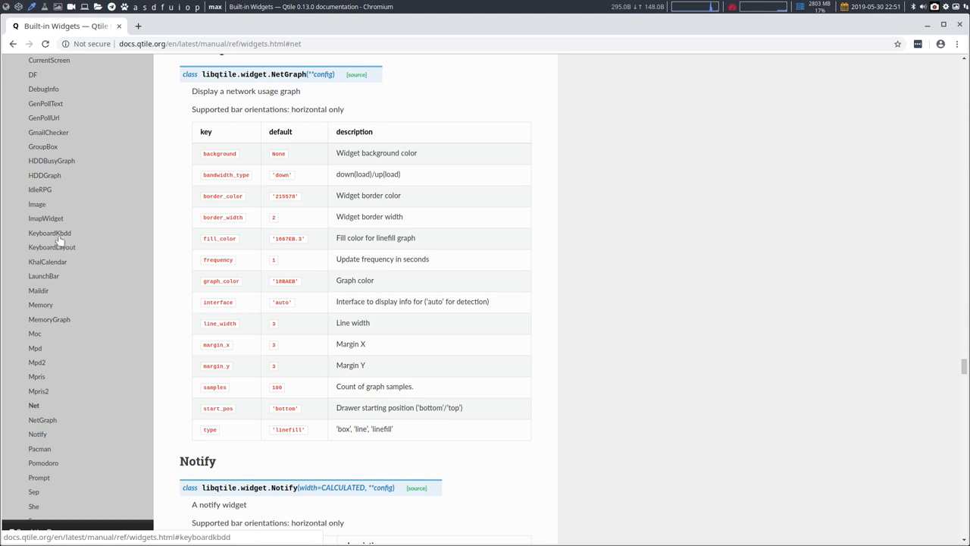
# - Scroll the Built-in Widgets page through the NetGraph, Notify, Pacman and Pomodoro option tables
pyautogui.scroll(3)
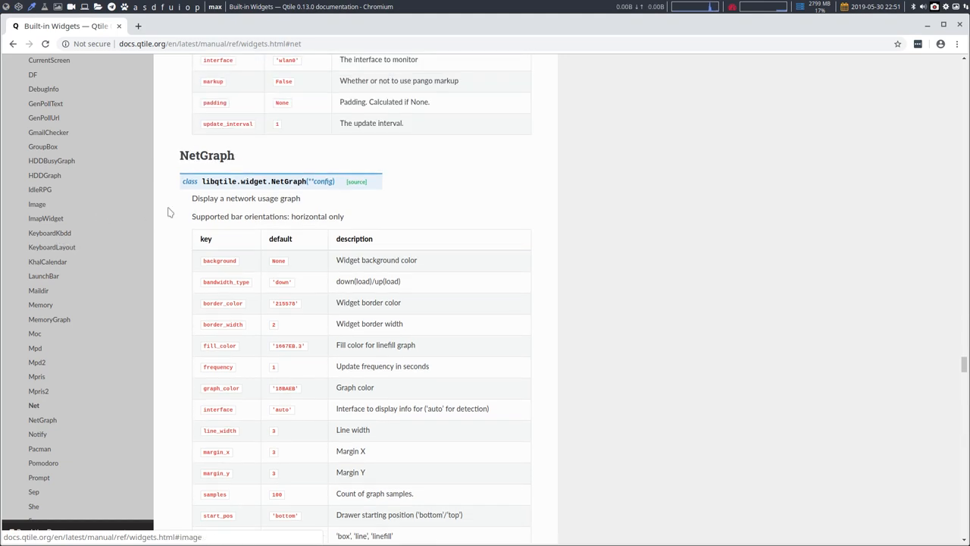
pyautogui.scroll(-3)
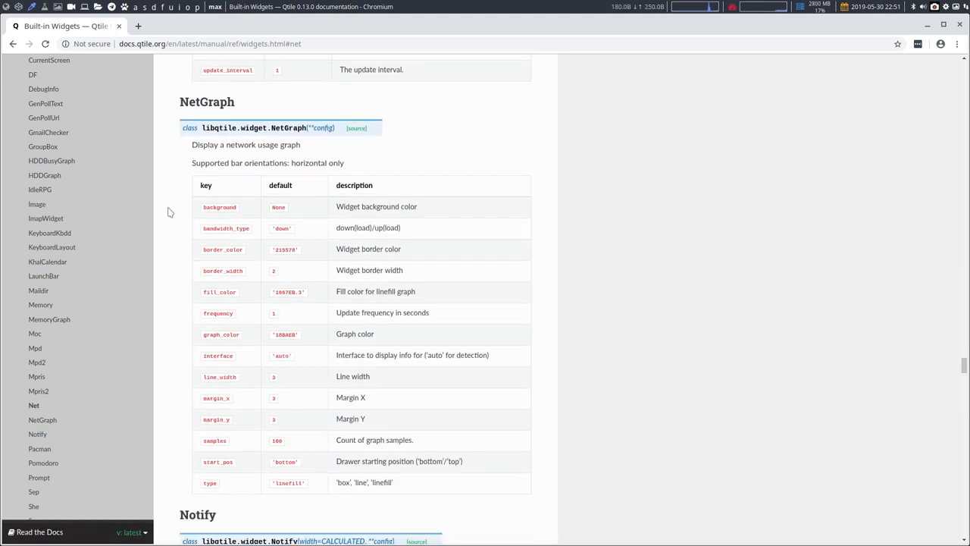
pyautogui.scroll(-3)
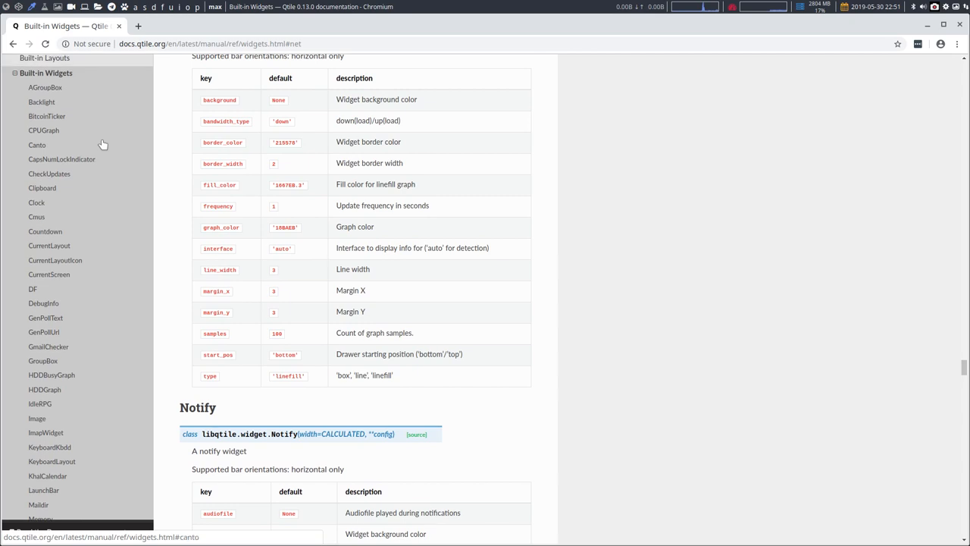
pyautogui.moveTo(170, 335)
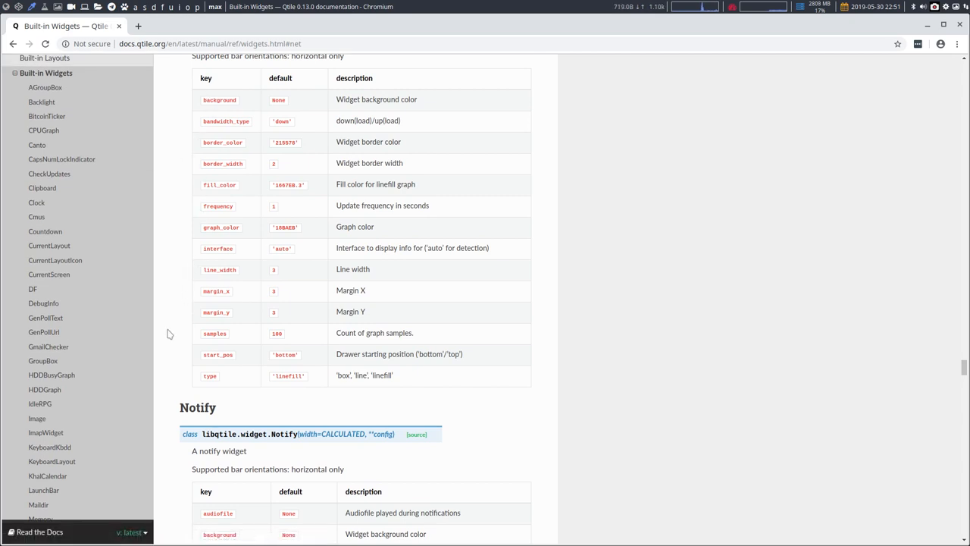
pyautogui.scroll(-3)
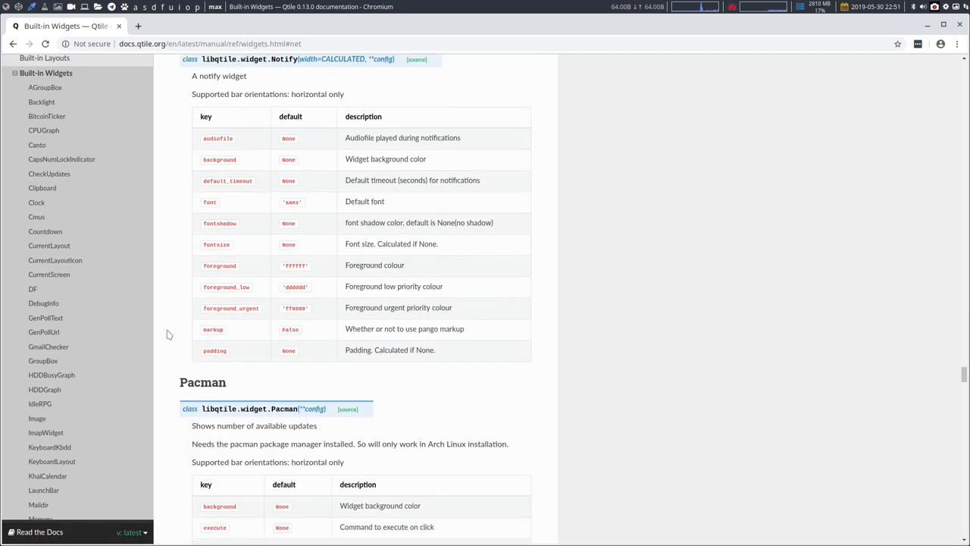
pyautogui.scroll(-3)
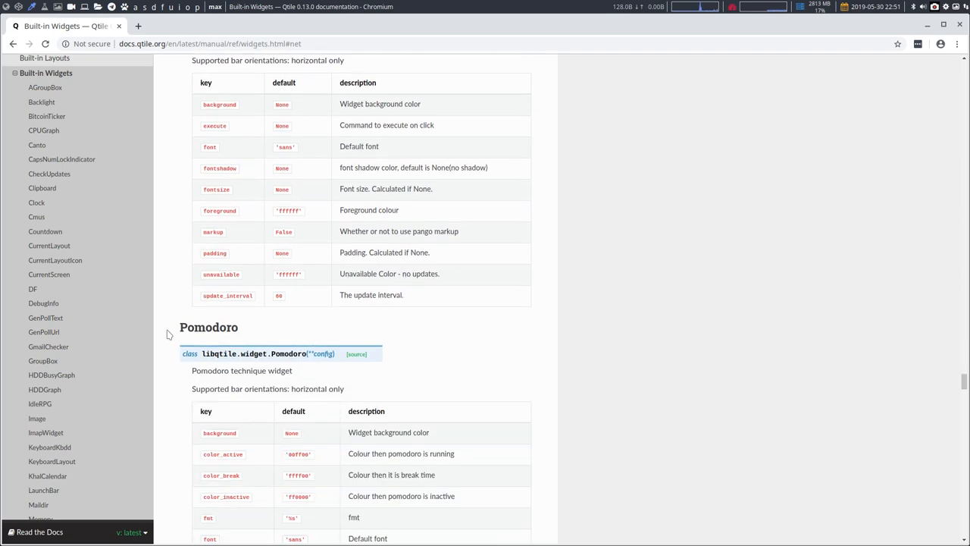
pyautogui.scroll(-3)
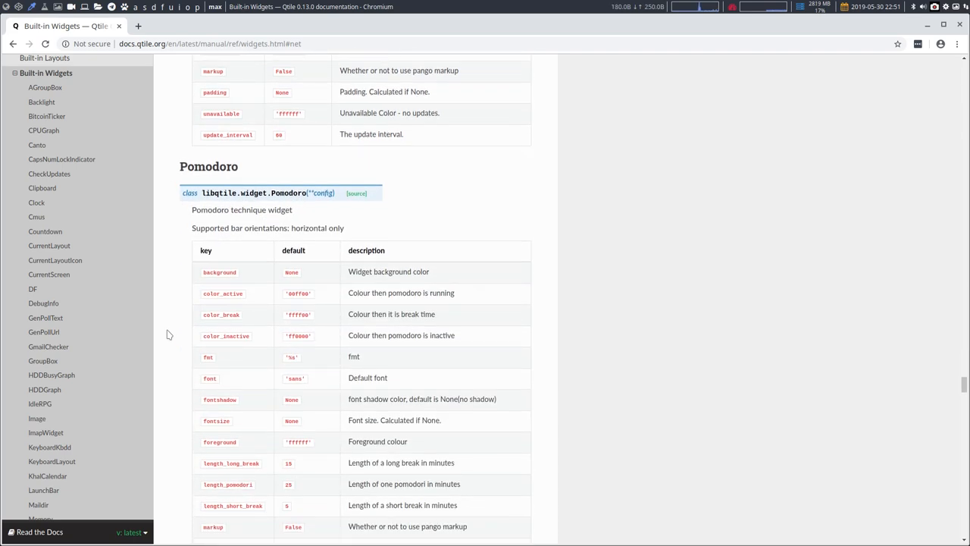
pyautogui.scroll(3)
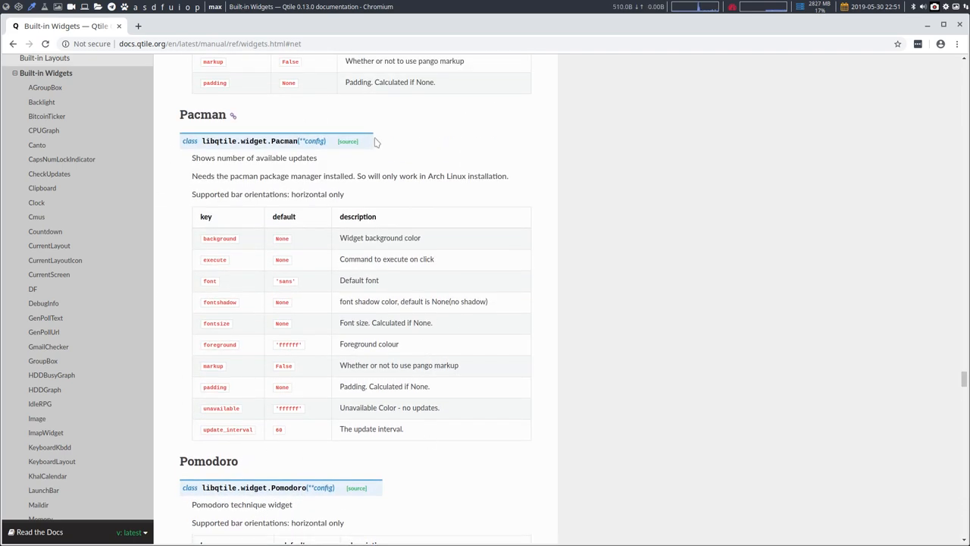
pyautogui.scroll(3)
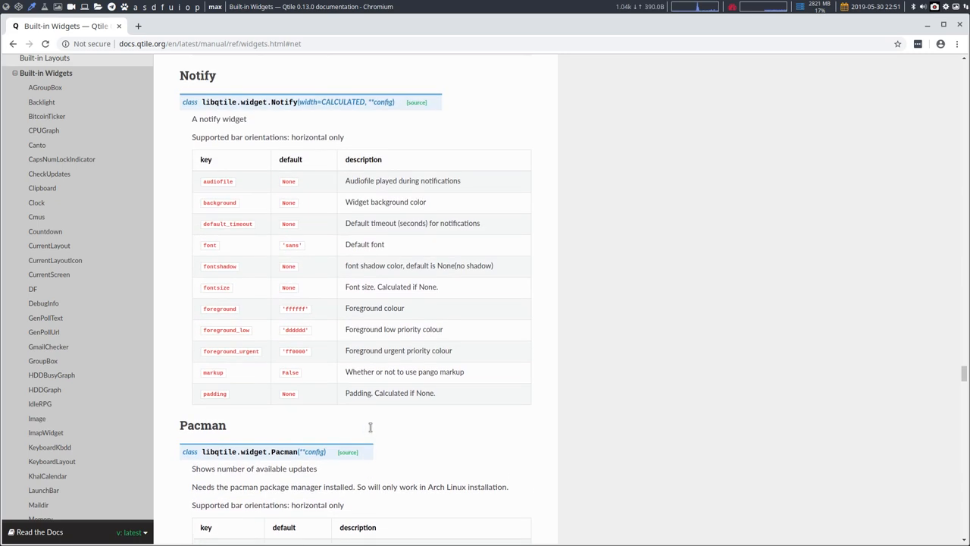
pyautogui.scroll(3)
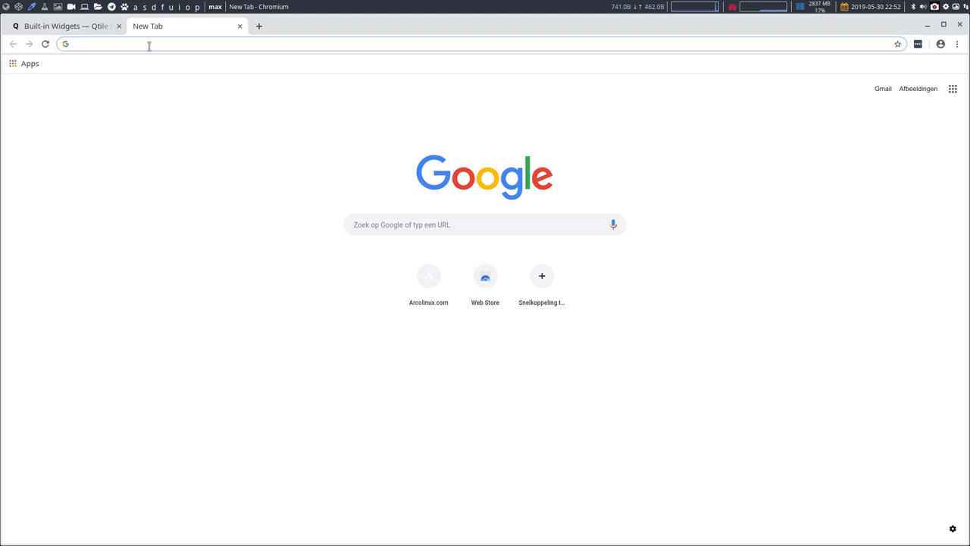
# - Search Google for "config.py github" from the address bar
pyautogui.write('config.py')
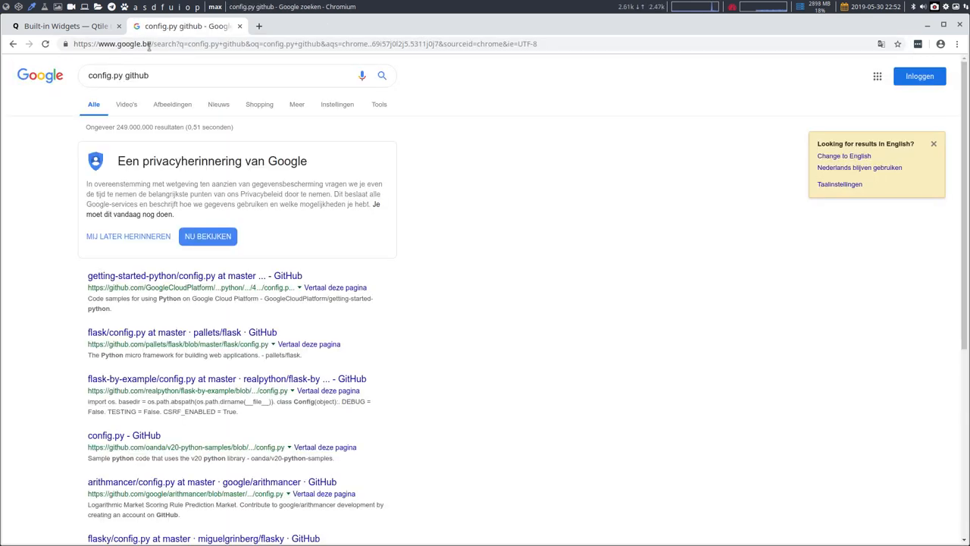
pyautogui.moveTo(195, 276)
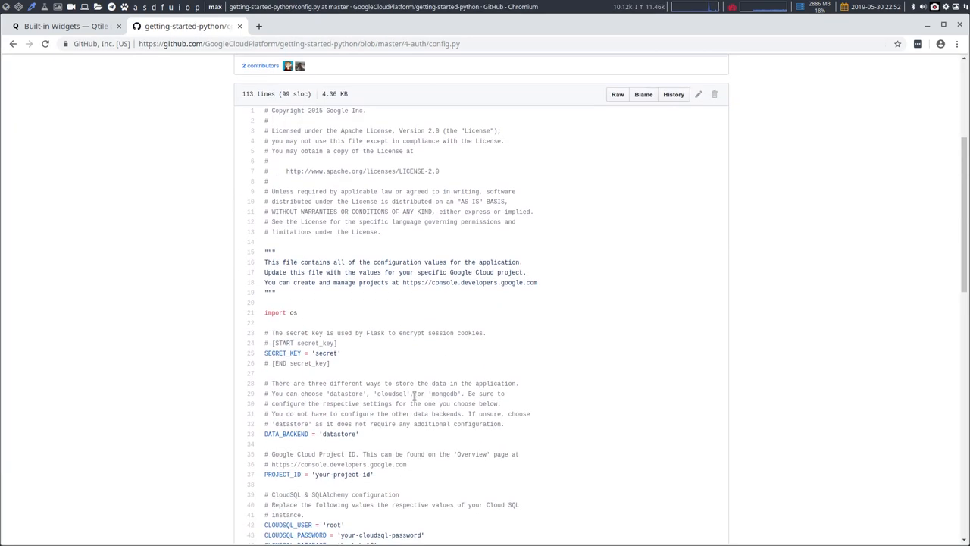
# - Read through the open GitHub config.py file, then return to the Google results
pyautogui.scroll(-3)
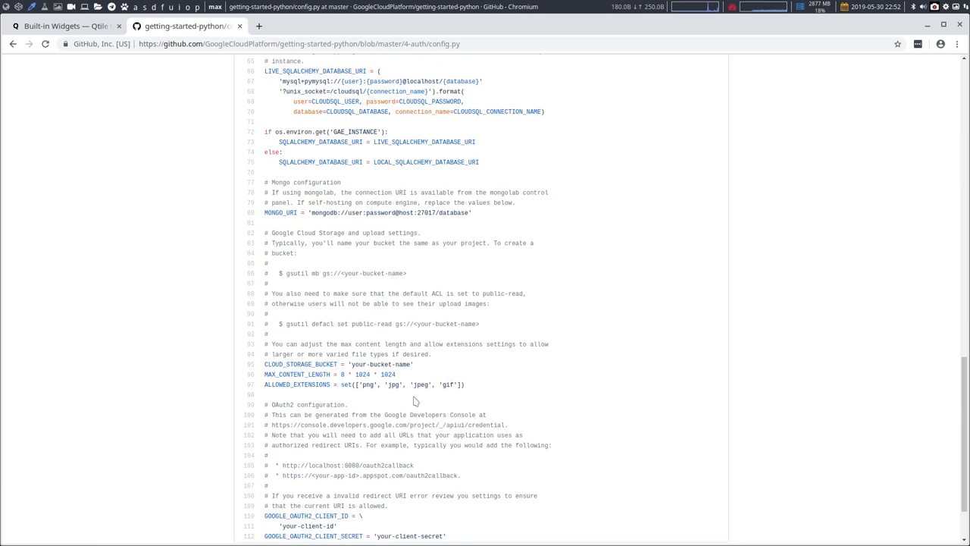
pyautogui.scroll(-3)
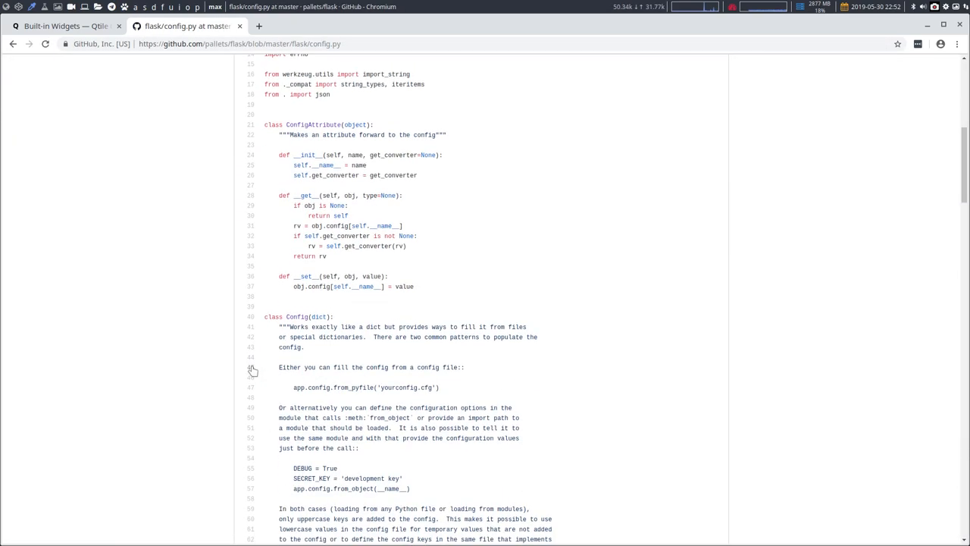
pyautogui.scroll(-3)
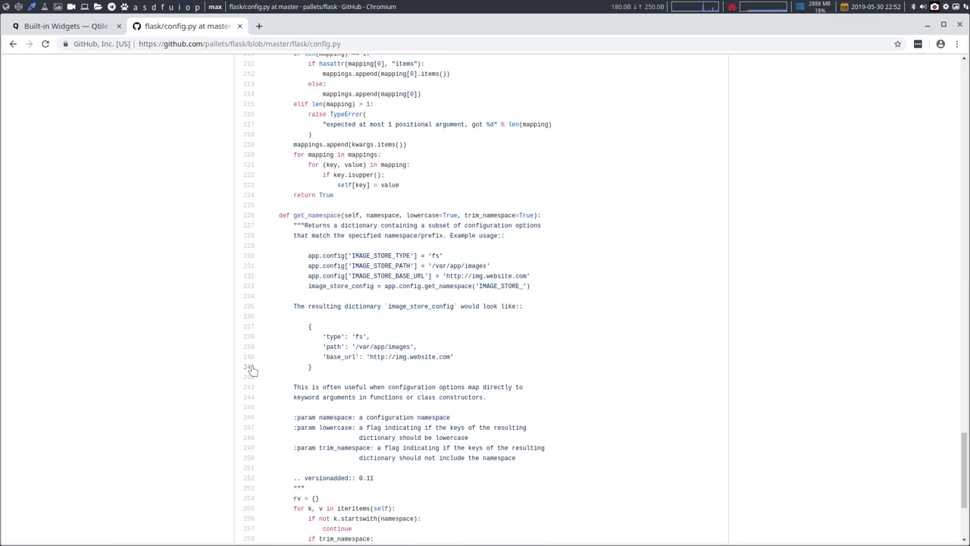
pyautogui.scroll(-3)
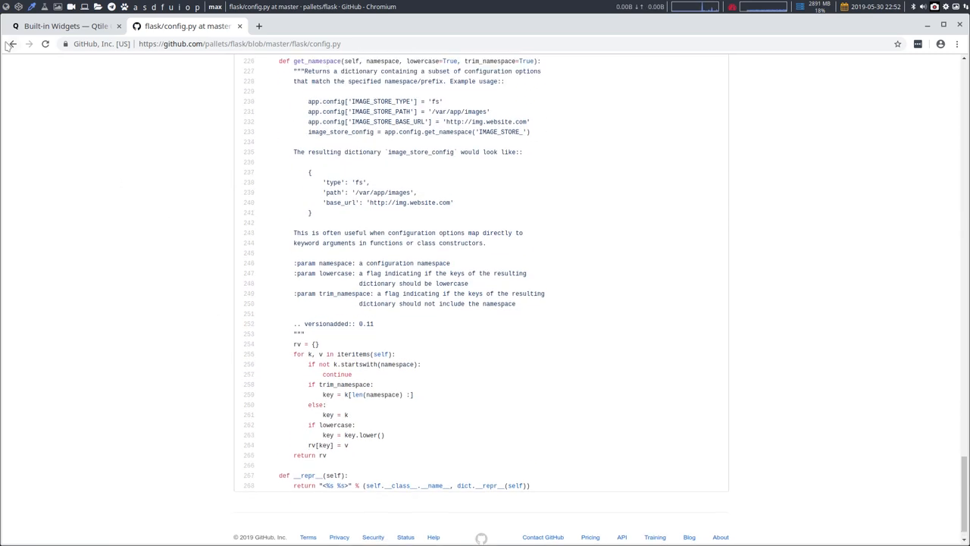
pyautogui.click(12, 42)
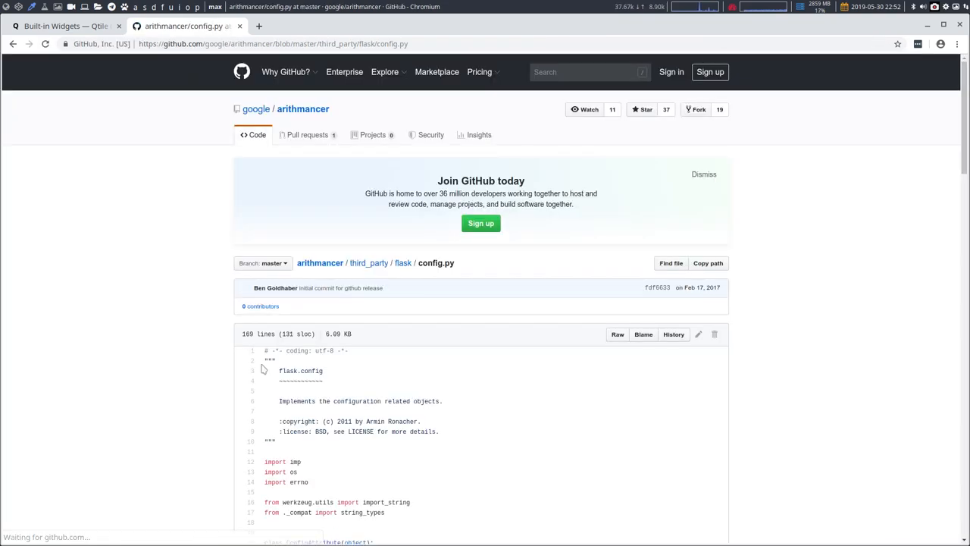
pyautogui.scroll(-3)
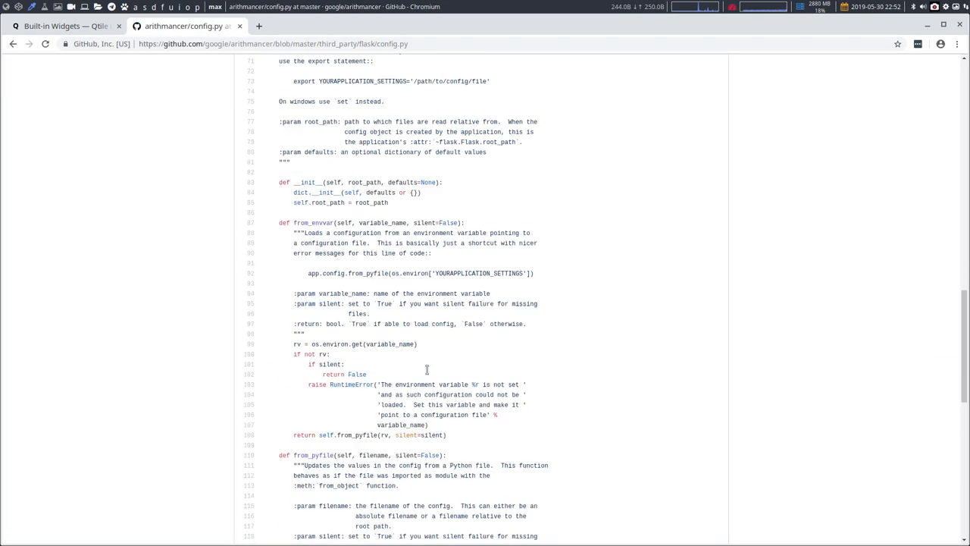
pyautogui.scroll(-3)
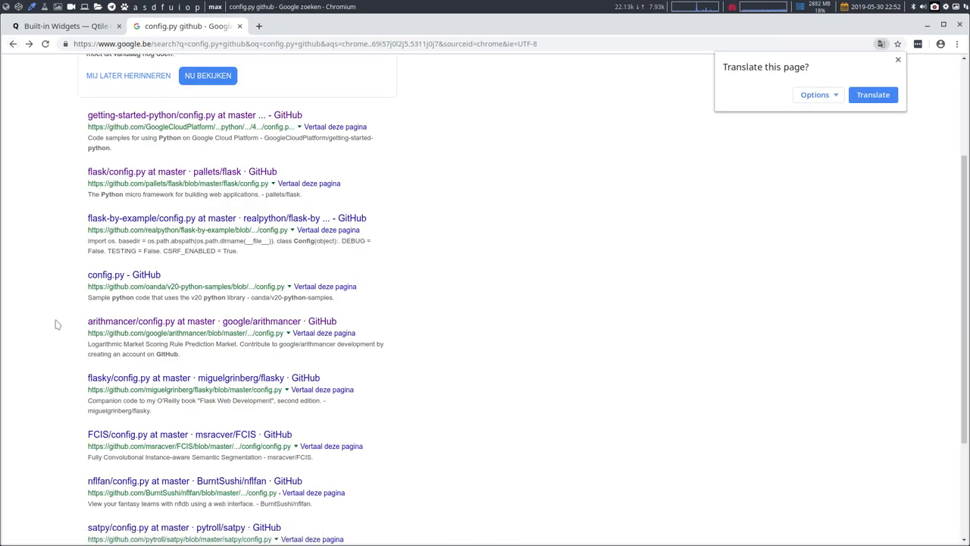
pyautogui.moveTo(106, 275)
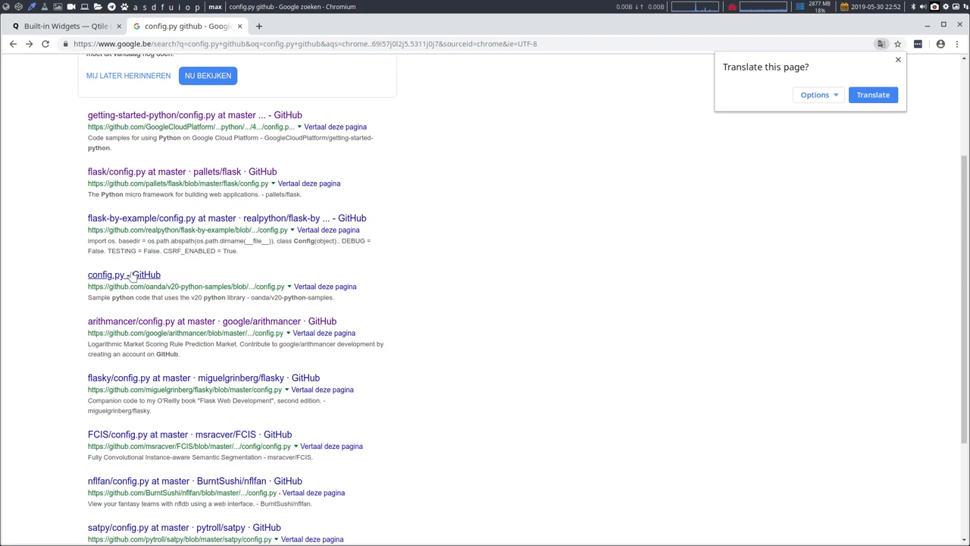
# - Browse the v20-python-samples config.py file on GitHub
pyautogui.click(118, 274)
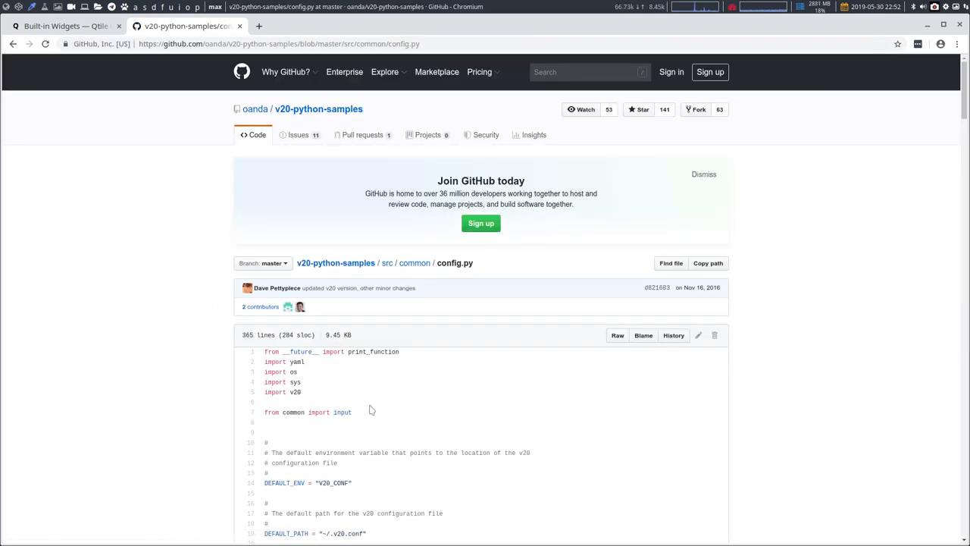
pyautogui.scroll(-3)
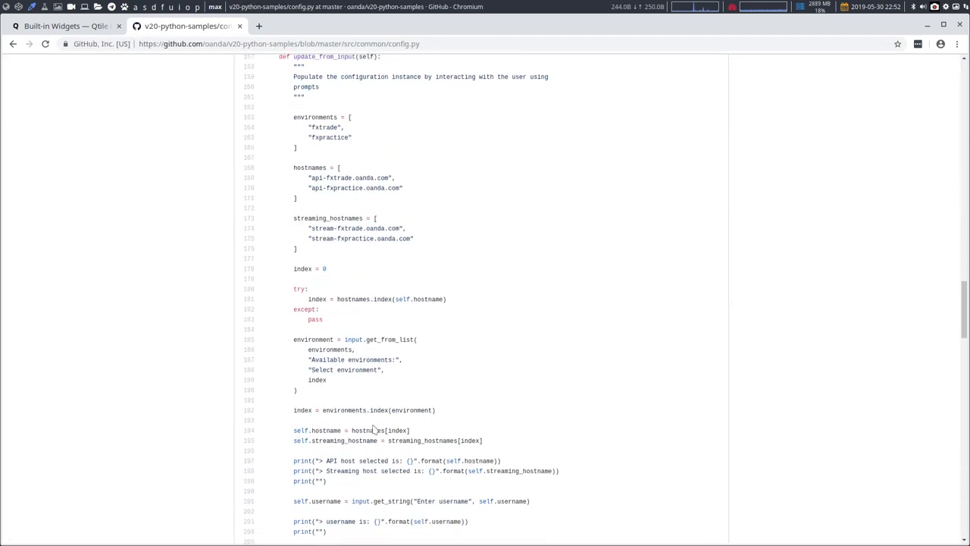
pyautogui.scroll(-3)
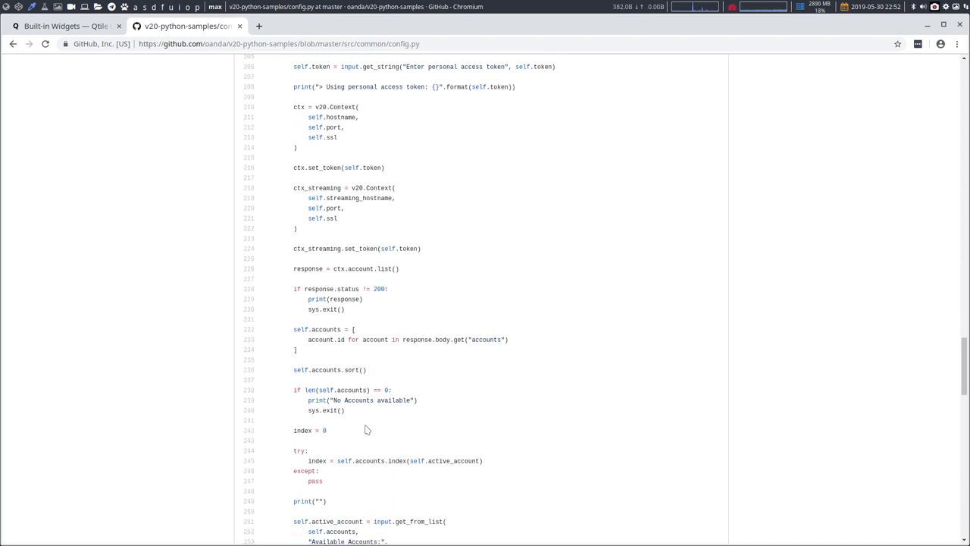
pyautogui.scroll(-3)
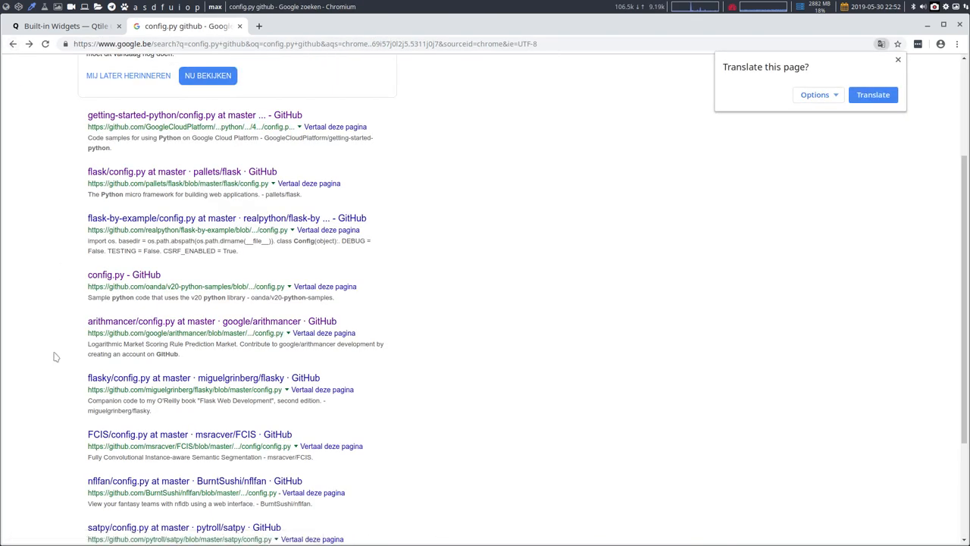
pyautogui.scroll(-3)
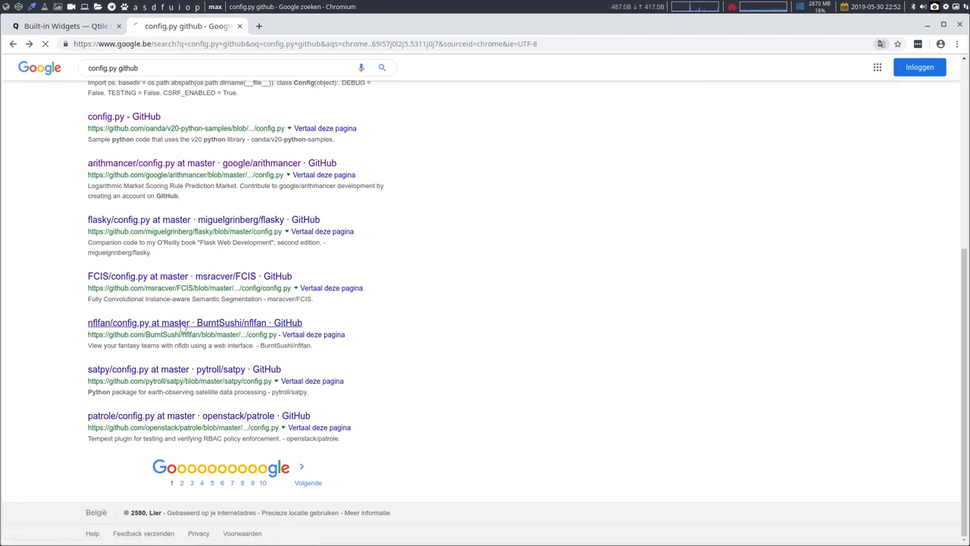
# - Browse the nflfan config.py file on GitHub to the end of its code
pyautogui.click(194, 321)
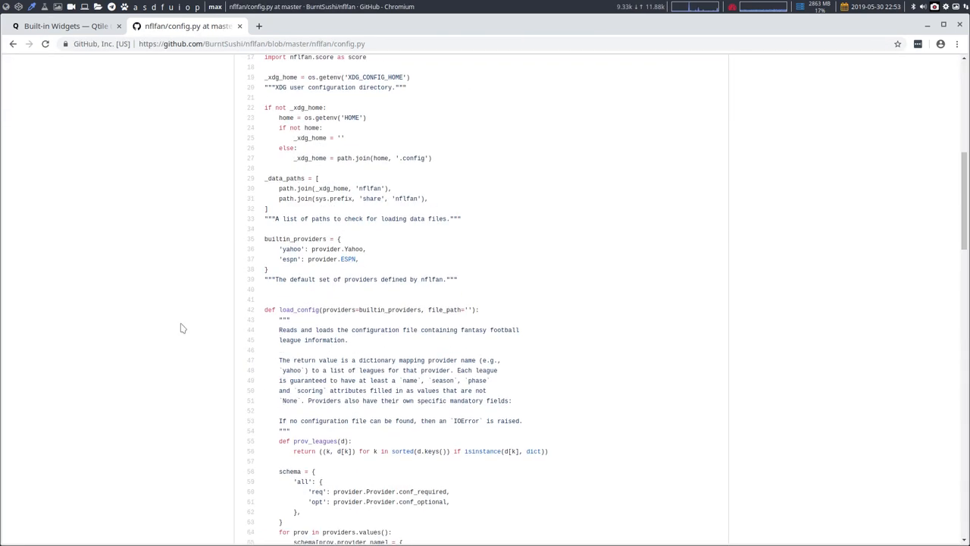
pyautogui.scroll(-3)
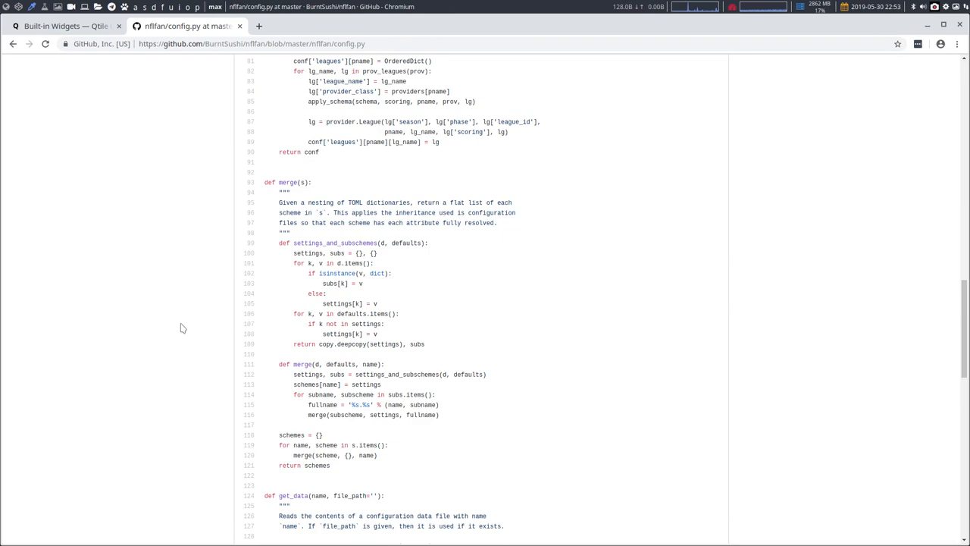
pyautogui.scroll(-3)
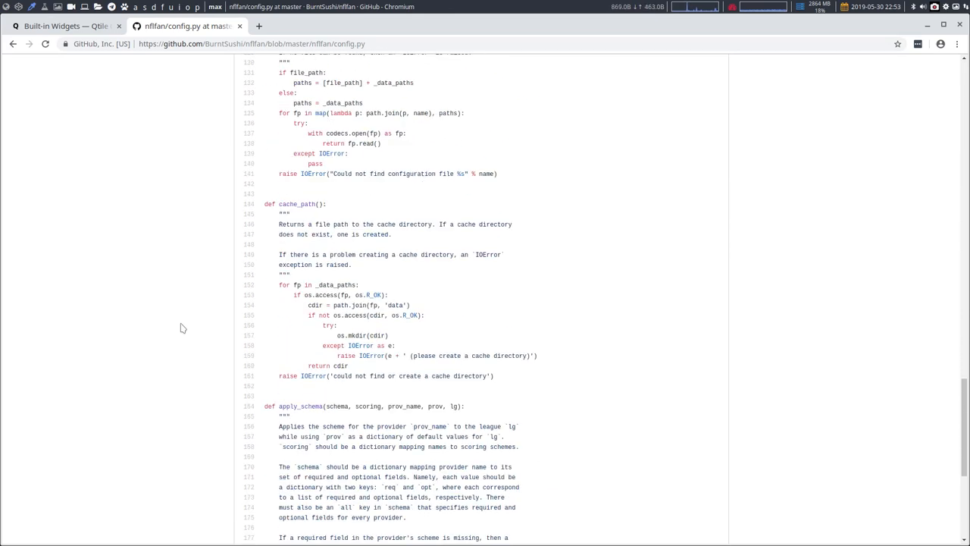
pyautogui.scroll(-3)
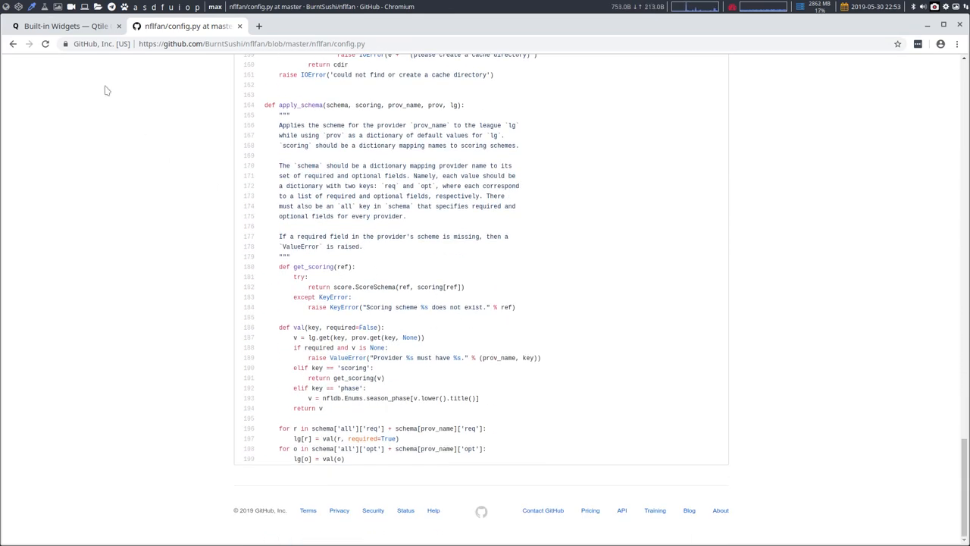